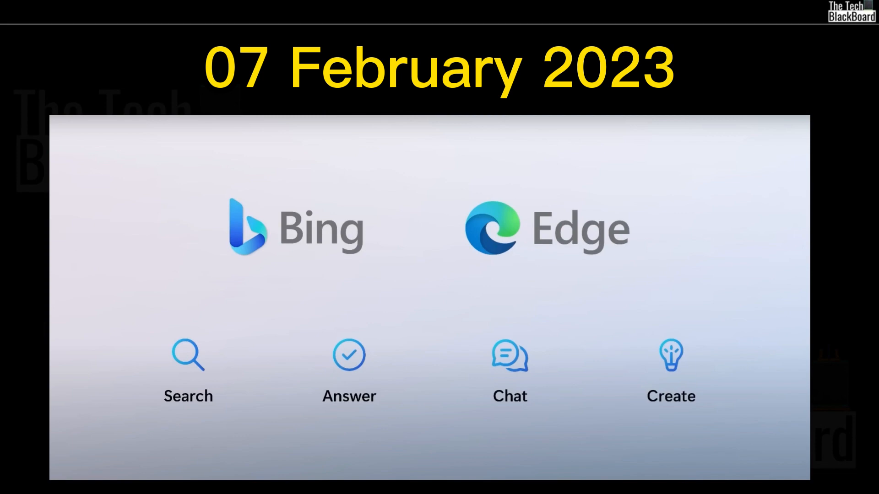
{"action": "mouse_move", "coordinate": [611, 269]}
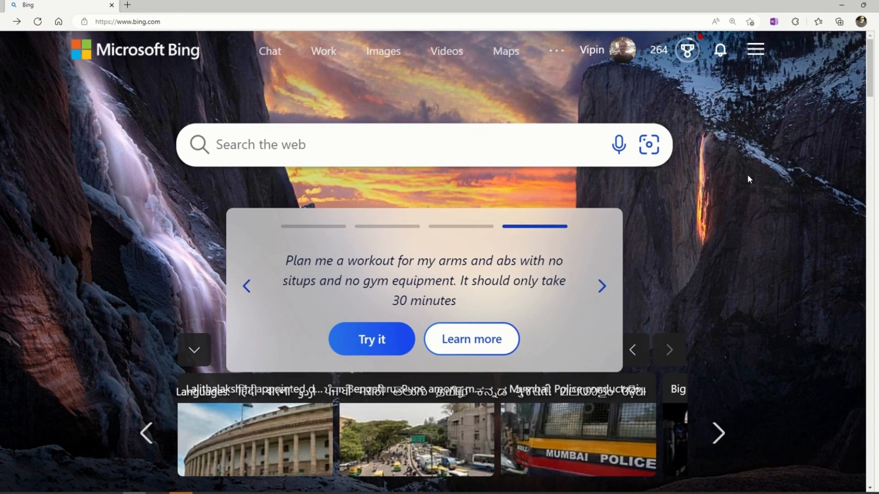
{"action": "mouse_move", "coordinate": [385, 110]}
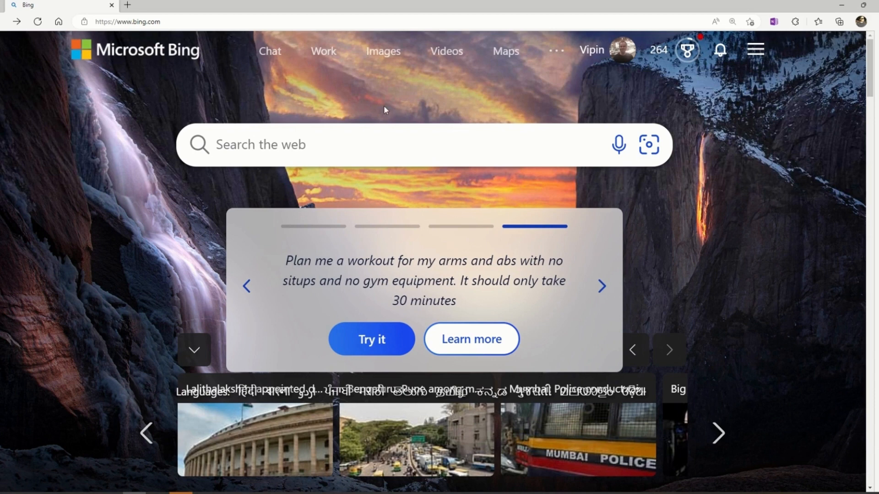
{"action": "mouse_move", "coordinate": [354, 112]}
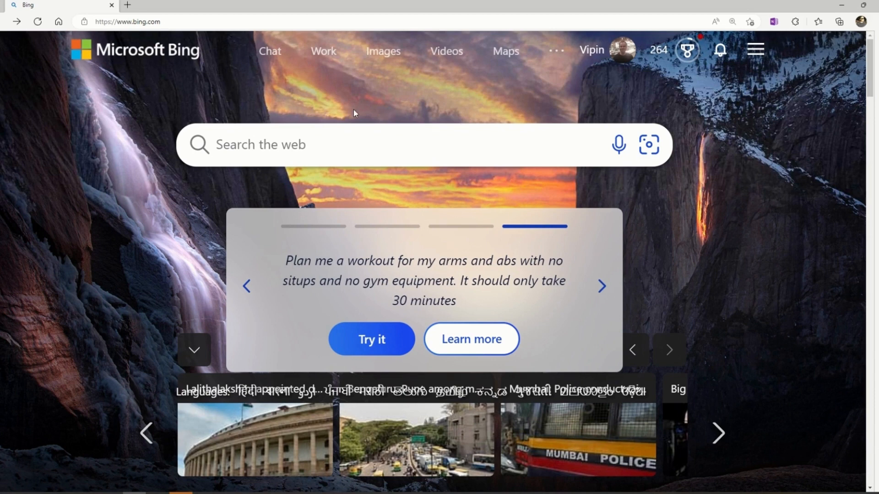
{"action": "mouse_move", "coordinate": [360, 108]}
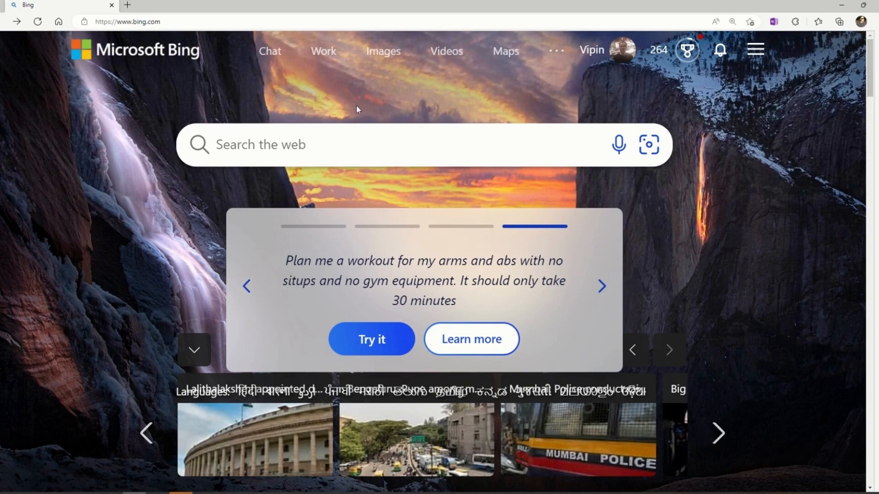
{"action": "mouse_move", "coordinate": [212, 62]}
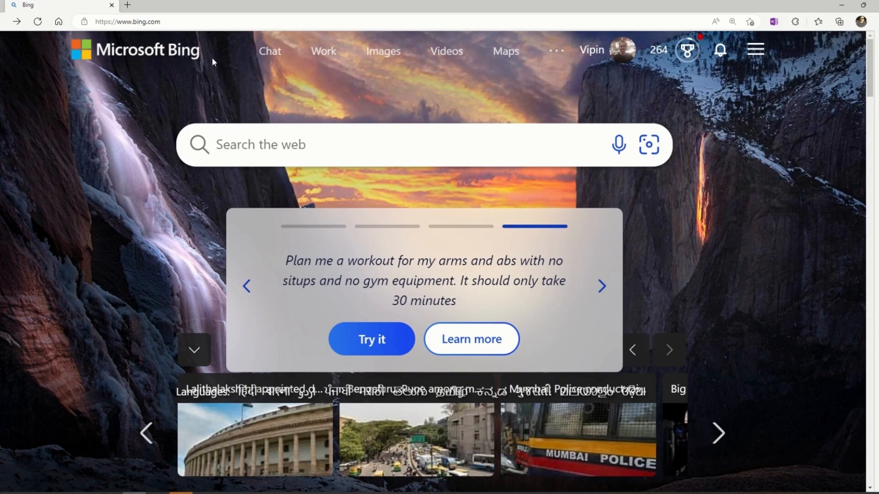
{"action": "left_click", "coordinate": [732, 21]}
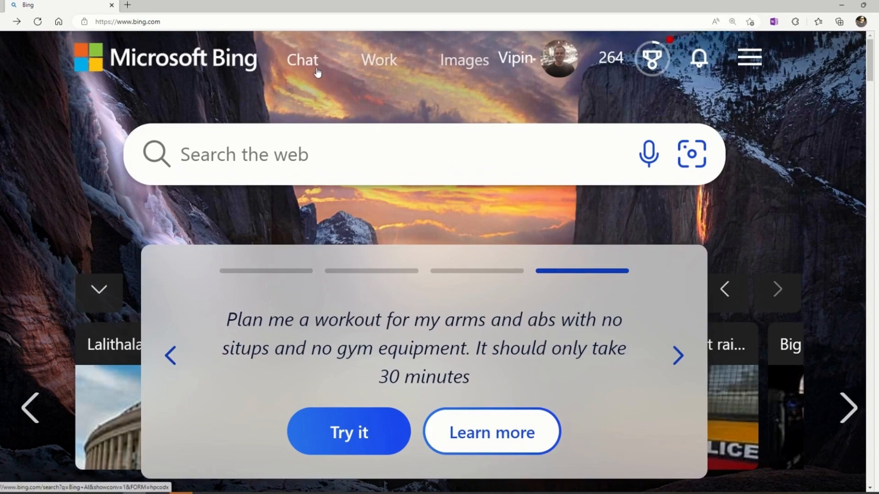
{"action": "left_click", "coordinate": [732, 21]}
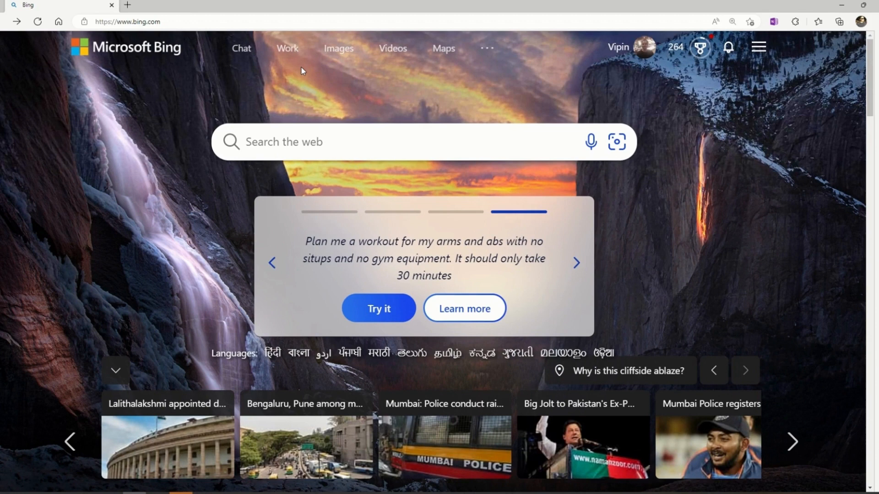
{"action": "mouse_move", "coordinate": [289, 56]}
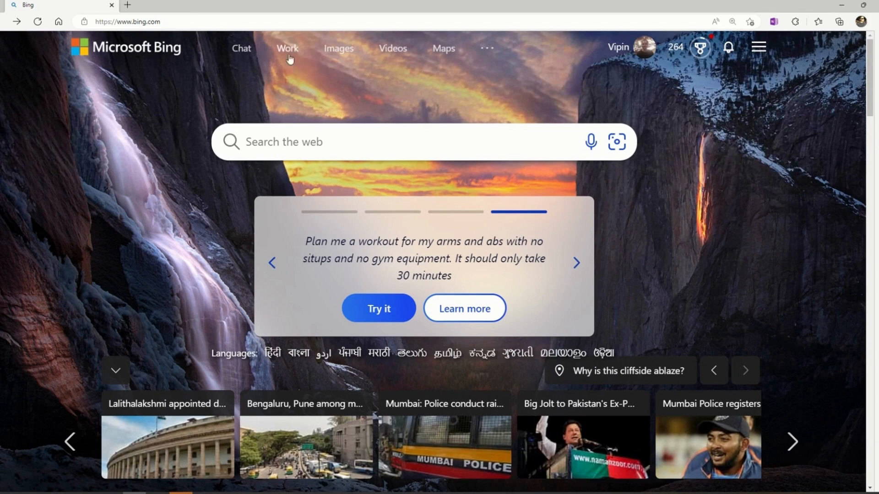
{"action": "mouse_move", "coordinate": [444, 49]}
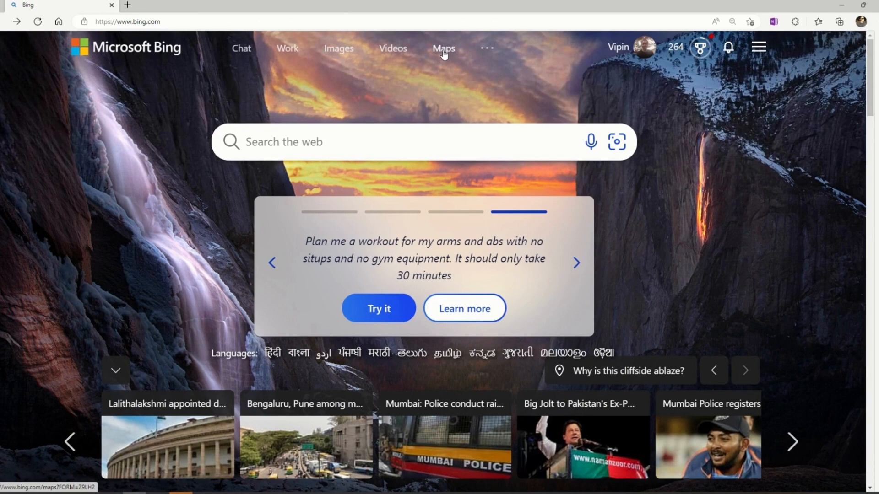
{"action": "mouse_move", "coordinate": [308, 57]}
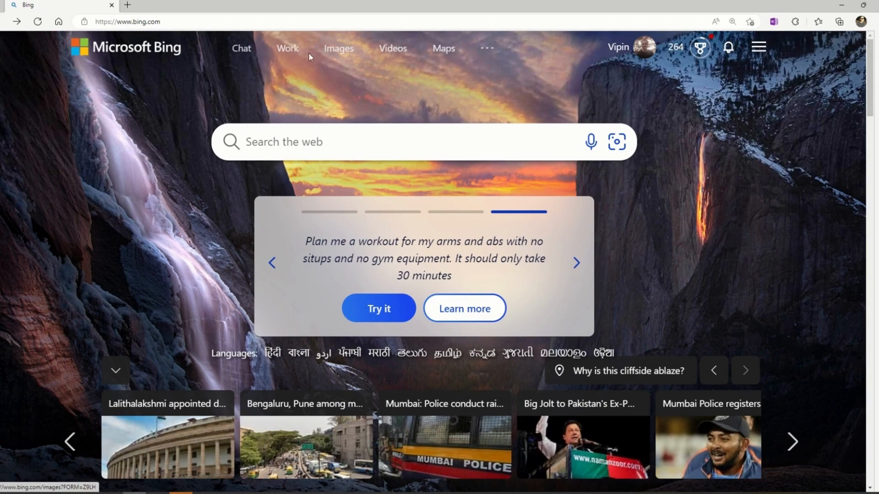
{"action": "mouse_move", "coordinate": [442, 48]}
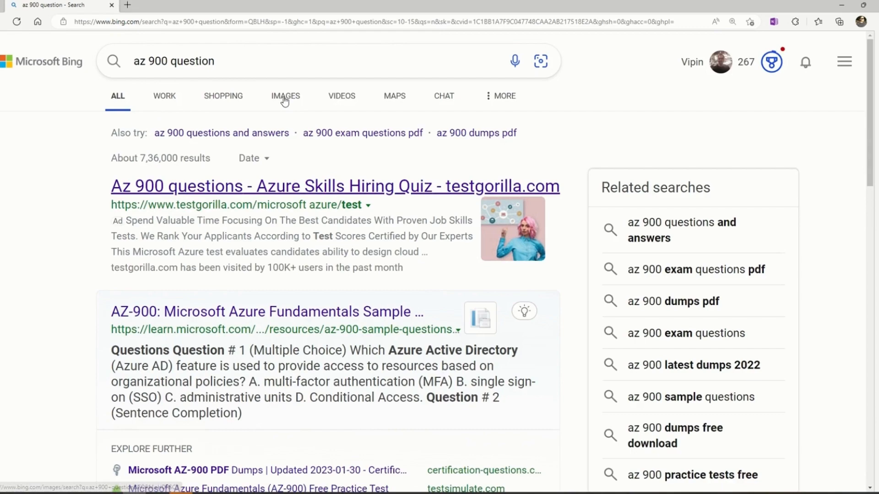
- Filter the 'az 900 question' search to Videos and browse the AZ-900 exam question videos
{"action": "left_click", "coordinate": [274, 95]}
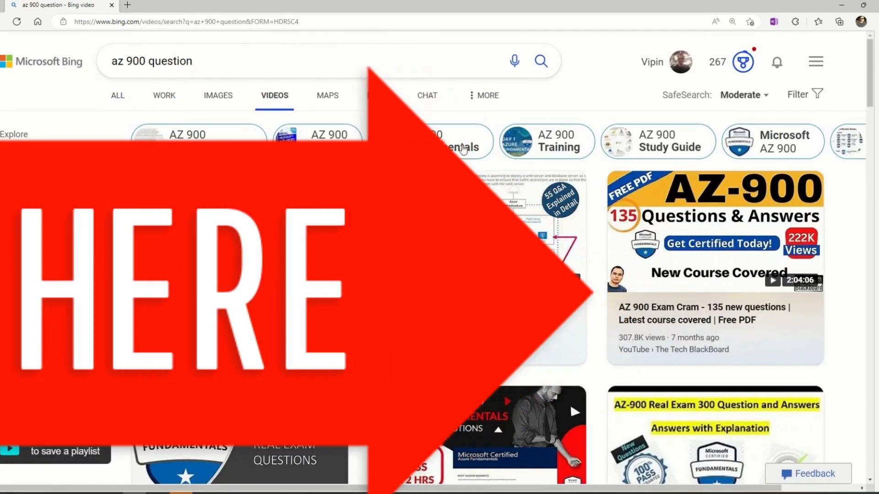
{"action": "scroll", "scroll_direction": "down", "scroll_amount": 3}
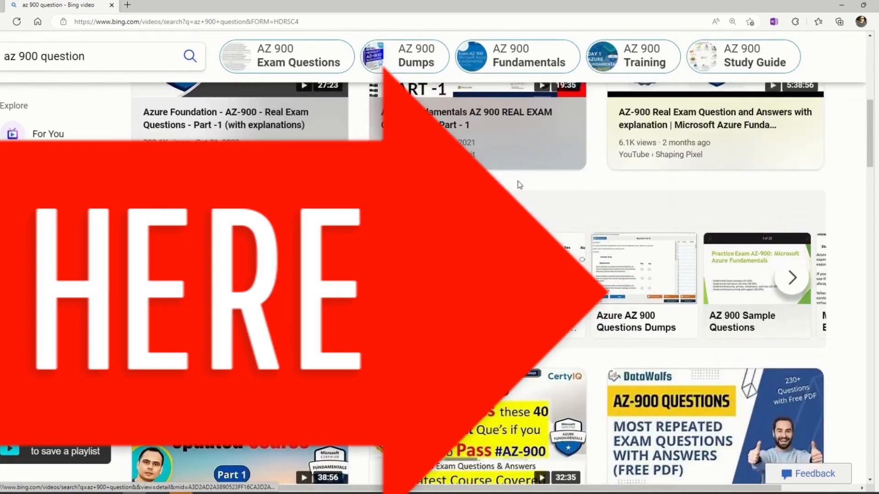
{"action": "scroll", "scroll_direction": "down", "scroll_amount": 3}
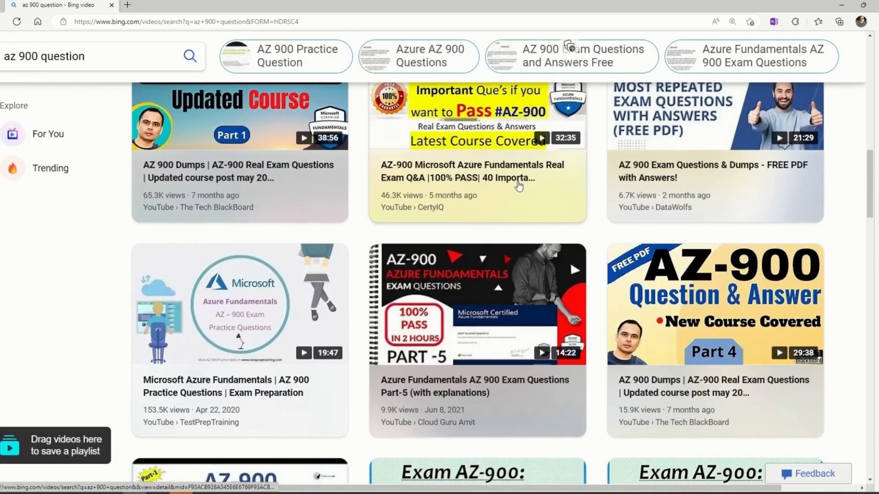
{"action": "scroll", "scroll_direction": "down", "scroll_amount": 3}
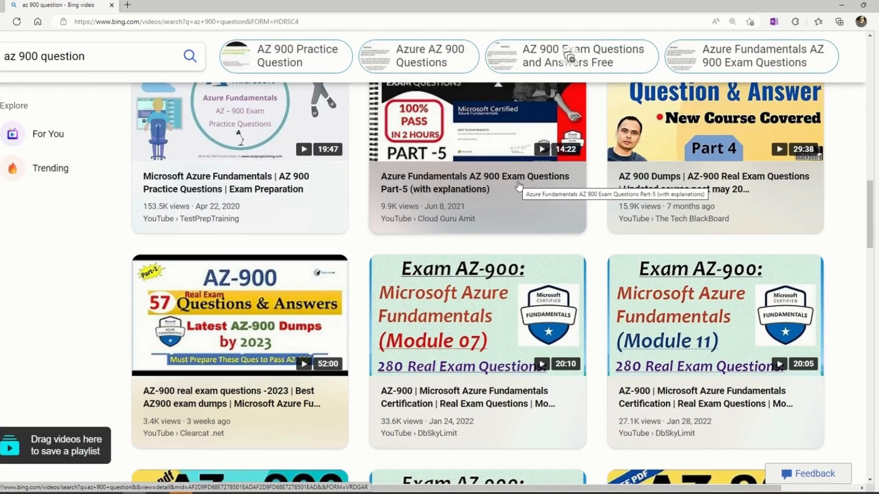
{"action": "scroll", "scroll_direction": "down", "scroll_amount": 3}
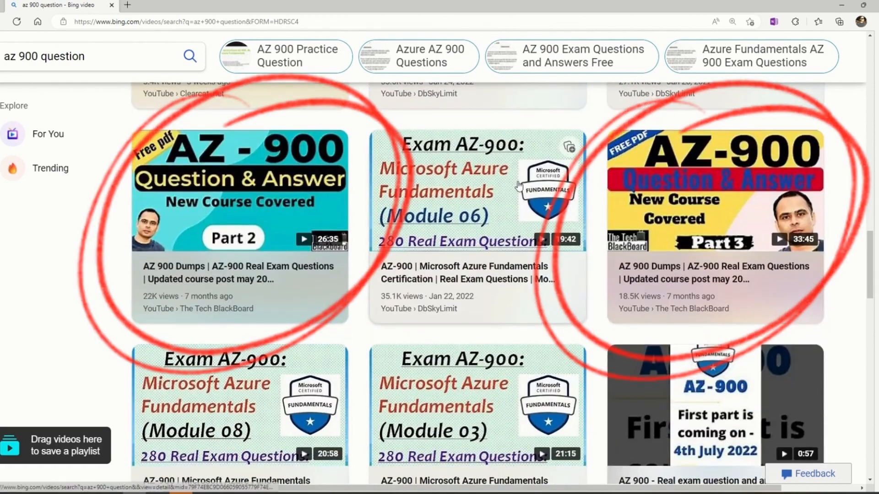
{"action": "scroll", "scroll_direction": "up", "scroll_amount": 3}
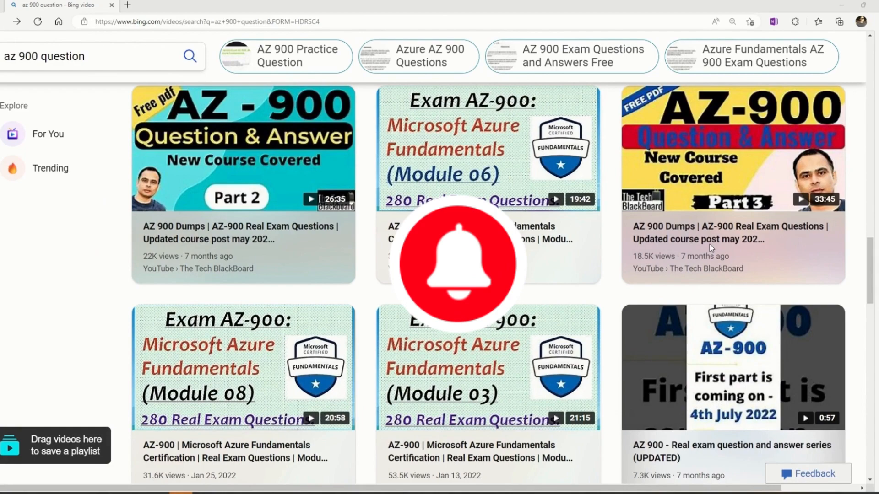
{"action": "scroll", "scroll_direction": "down", "scroll_amount": 3}
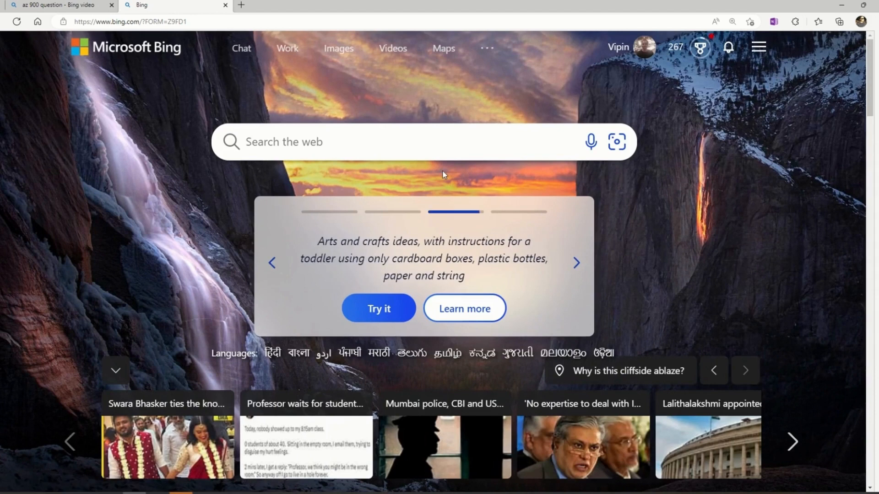
- Cycle the Bing home page's sample prompts back to the arms and abs workout example
{"action": "left_click", "coordinate": [575, 263]}
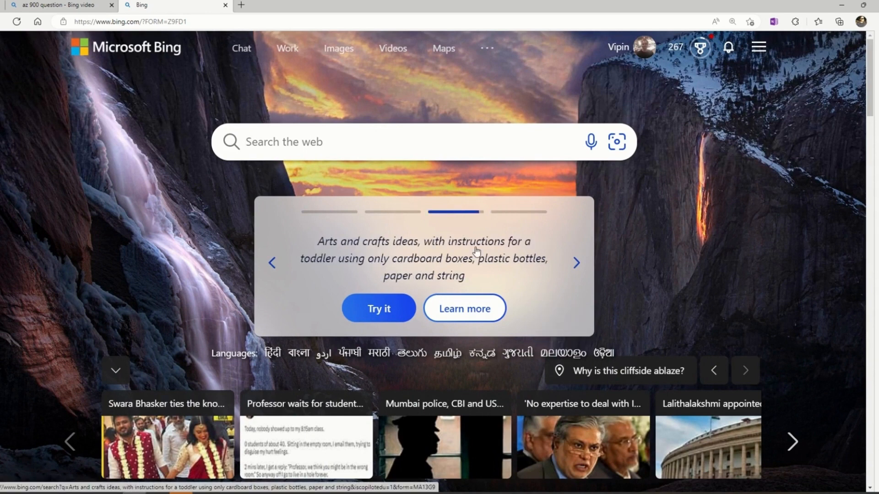
{"action": "left_click", "coordinate": [576, 263]}
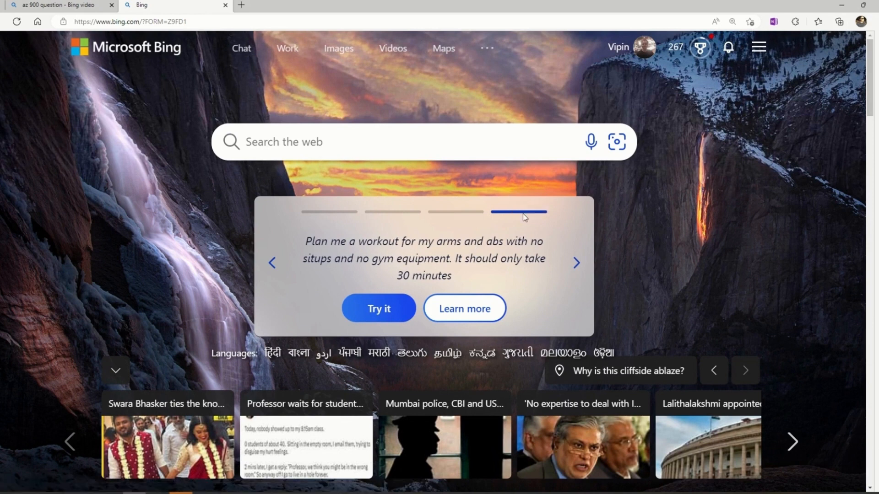
{"action": "mouse_move", "coordinate": [329, 218]}
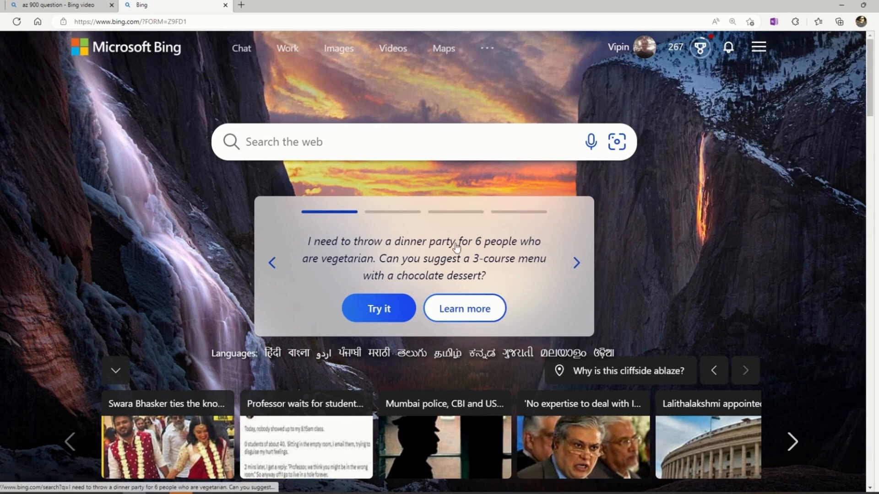
{"action": "mouse_move", "coordinate": [422, 250]}
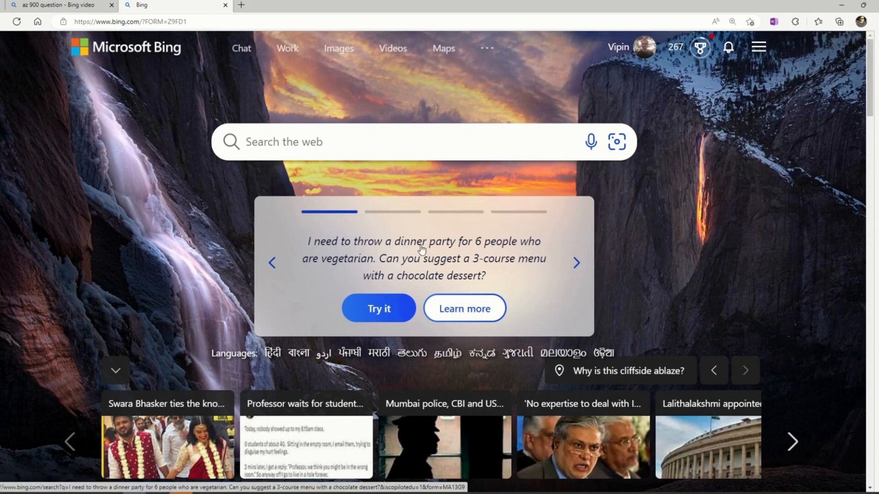
{"action": "left_click", "coordinate": [576, 263]}
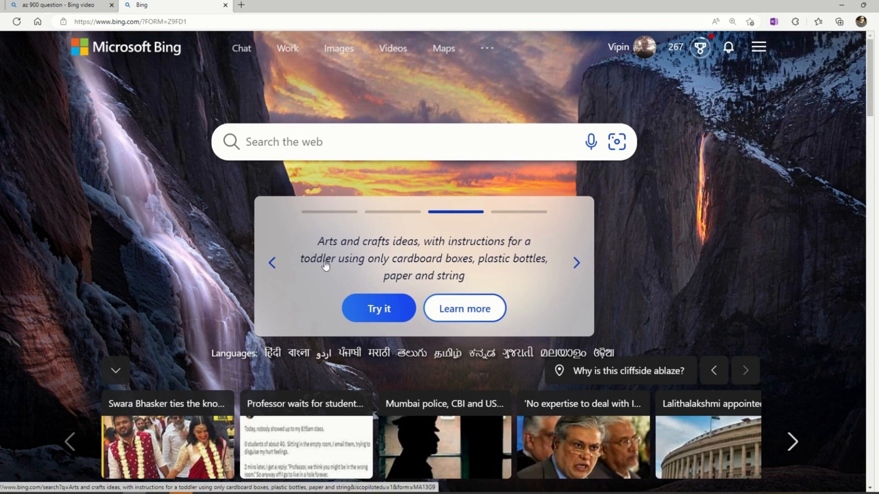
{"action": "mouse_move", "coordinate": [473, 272]}
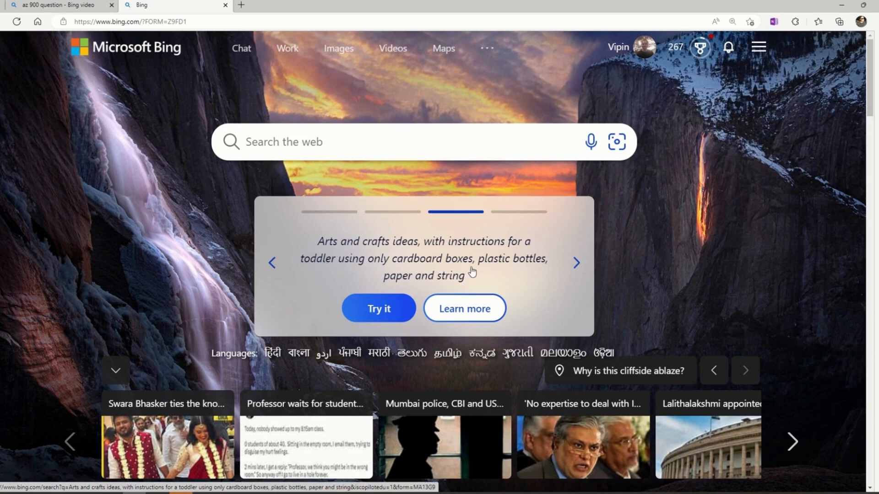
{"action": "left_click", "coordinate": [576, 263]}
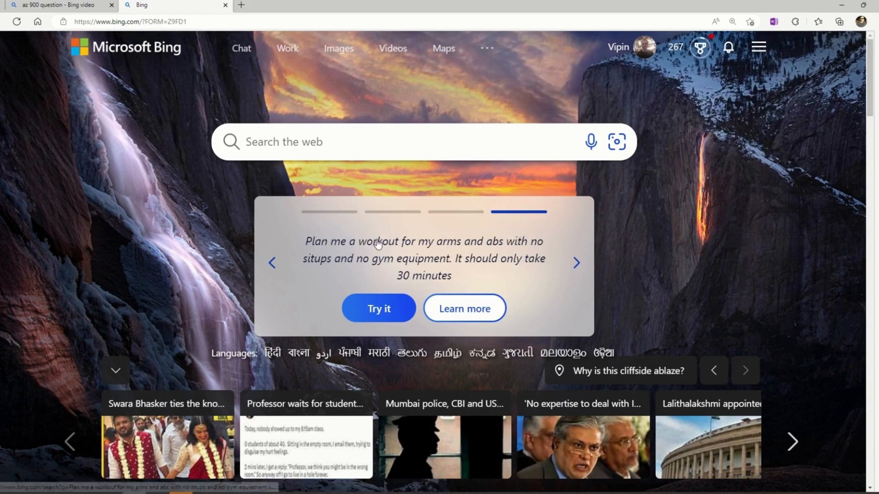
{"action": "mouse_move", "coordinate": [415, 245]}
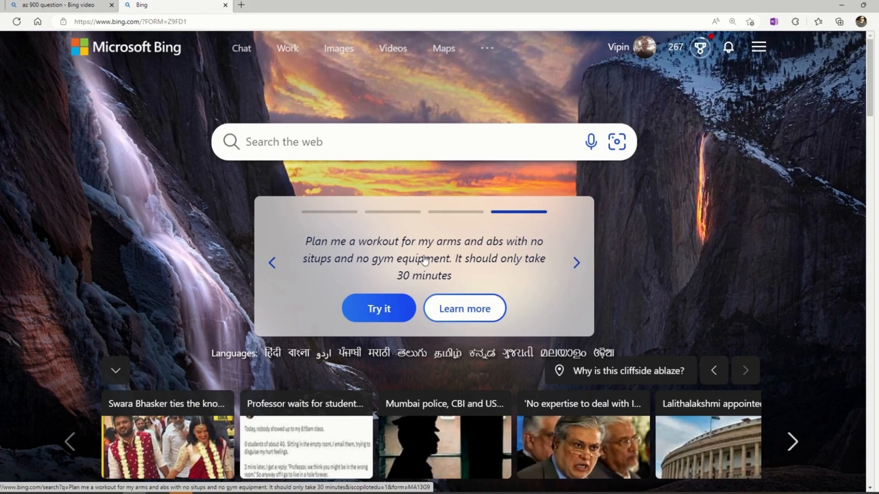
{"action": "left_click", "coordinate": [379, 308]}
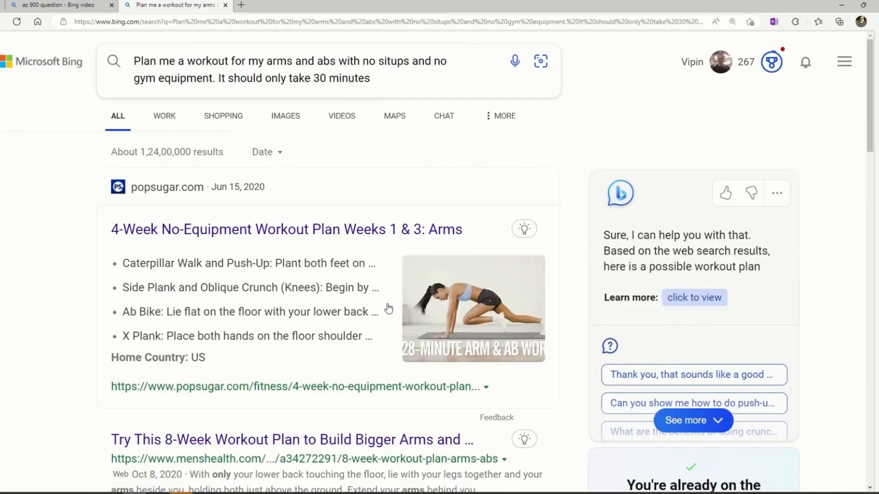
{"action": "scroll", "scroll_direction": "down", "scroll_amount": 3}
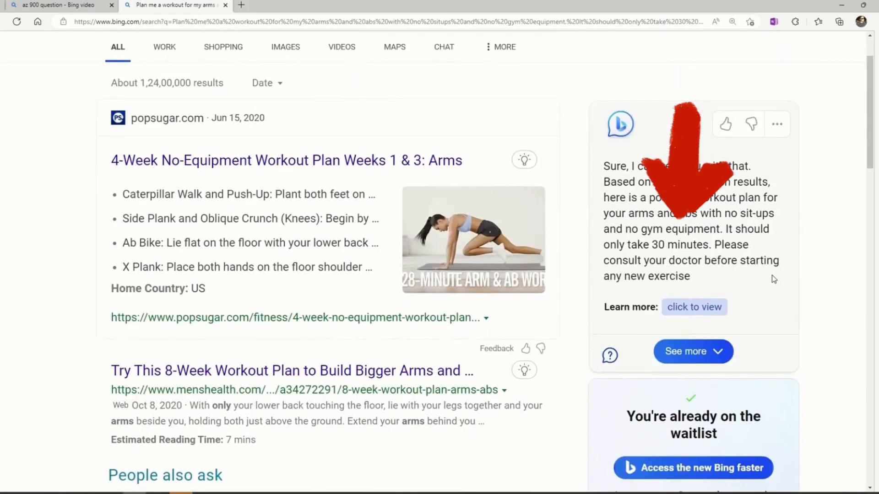
{"action": "scroll", "scroll_direction": "down", "scroll_amount": 3}
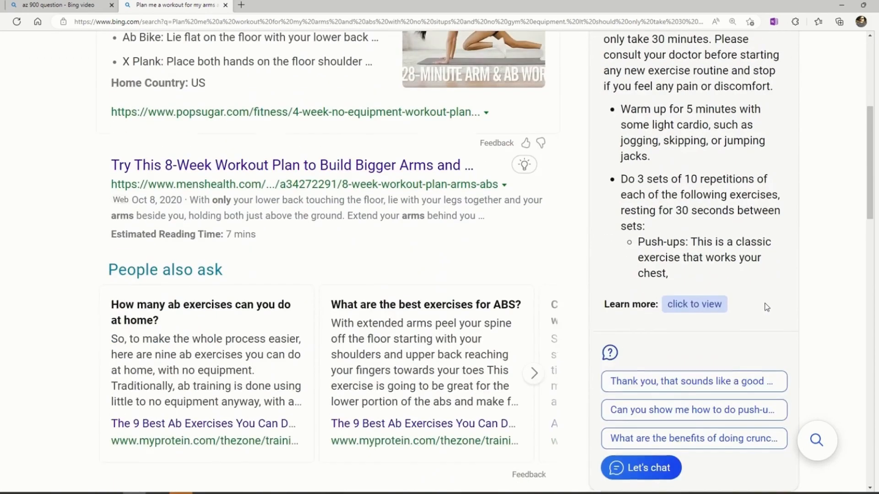
{"action": "scroll", "scroll_direction": "down", "scroll_amount": 3}
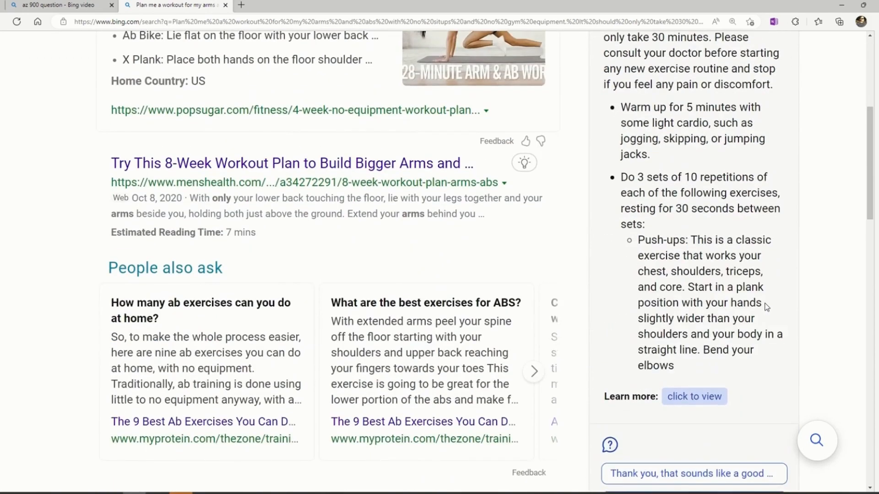
{"action": "scroll", "scroll_direction": "down", "scroll_amount": 3}
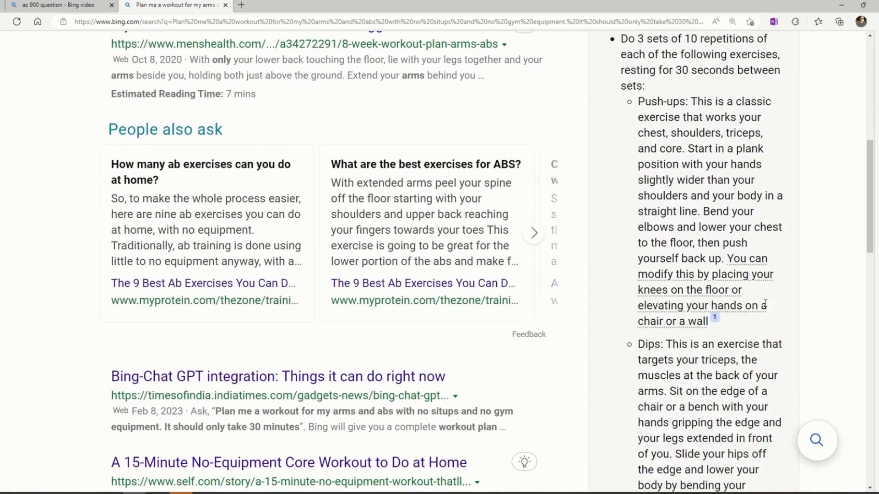
{"action": "scroll", "scroll_direction": "down", "scroll_amount": 3}
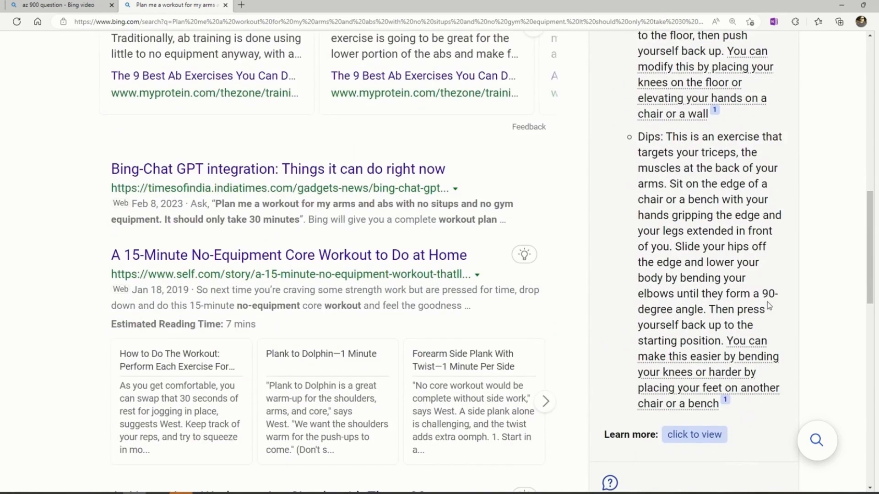
{"action": "scroll", "scroll_direction": "down", "scroll_amount": 3}
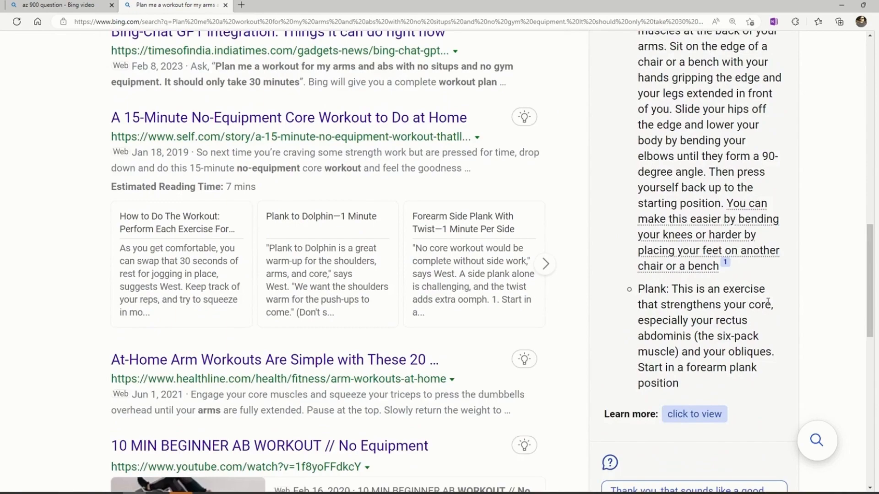
{"action": "scroll", "scroll_direction": "down", "scroll_amount": 3}
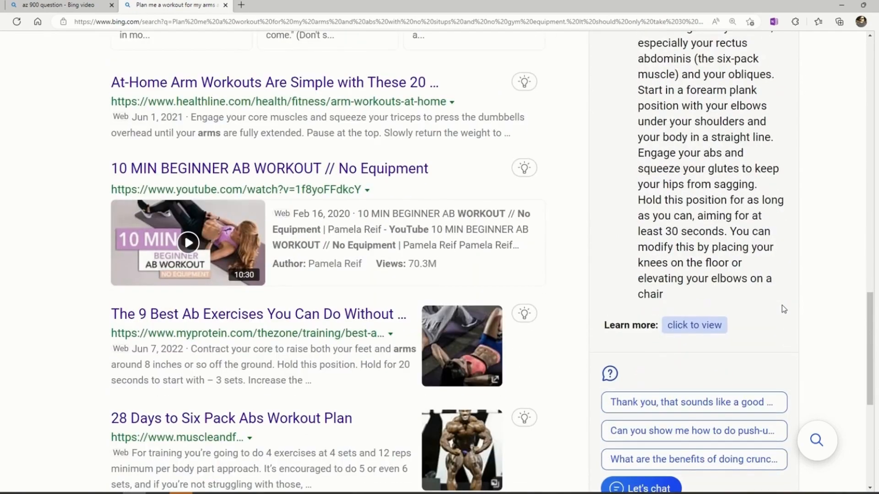
{"action": "scroll", "scroll_direction": "down", "scroll_amount": 3}
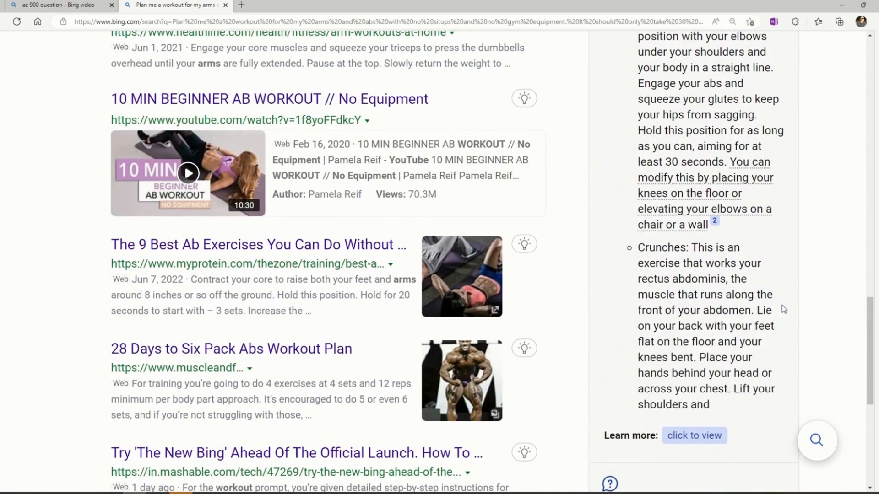
{"action": "scroll", "scroll_direction": "down", "scroll_amount": 3}
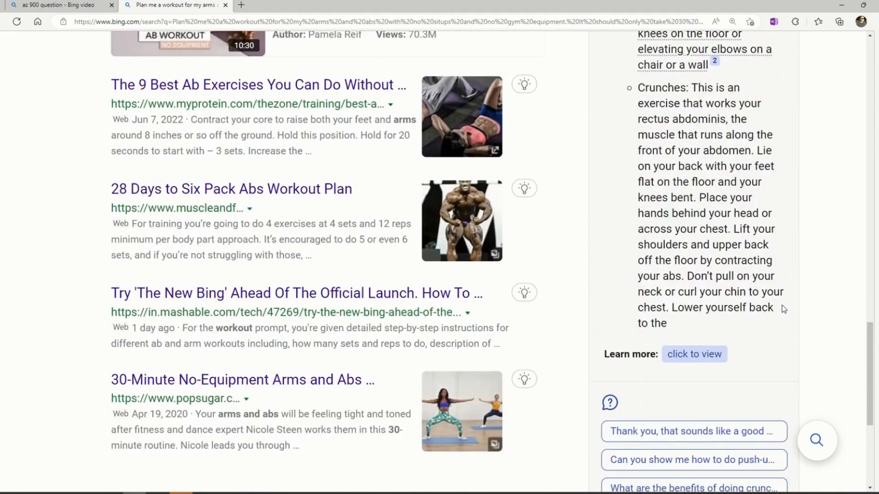
{"action": "scroll", "scroll_direction": "down", "scroll_amount": 3}
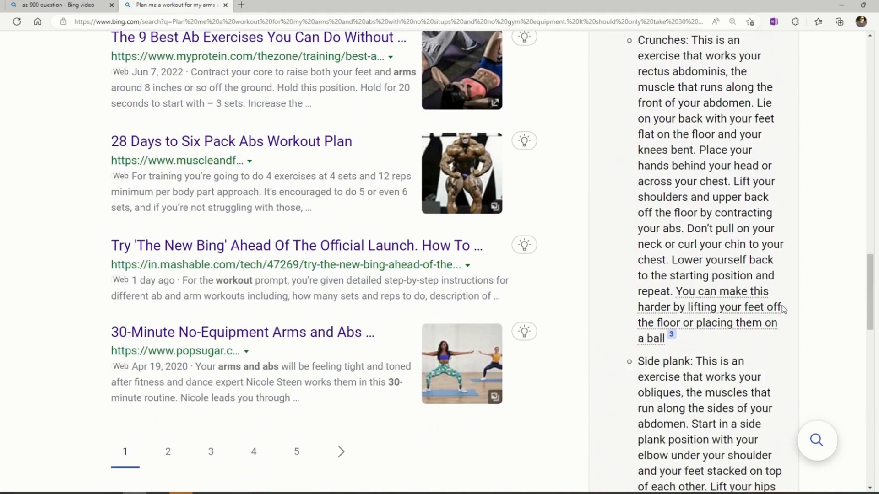
{"action": "scroll", "scroll_direction": "down", "scroll_amount": 3}
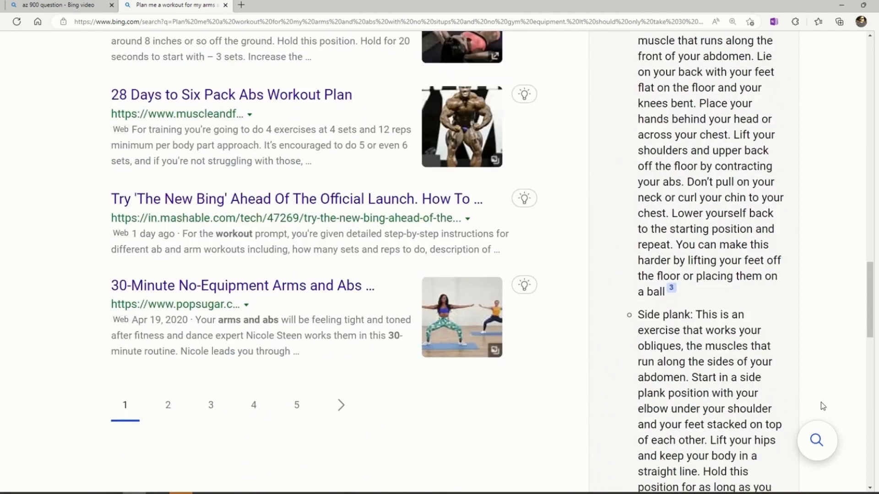
{"action": "scroll", "scroll_direction": "down", "scroll_amount": 3}
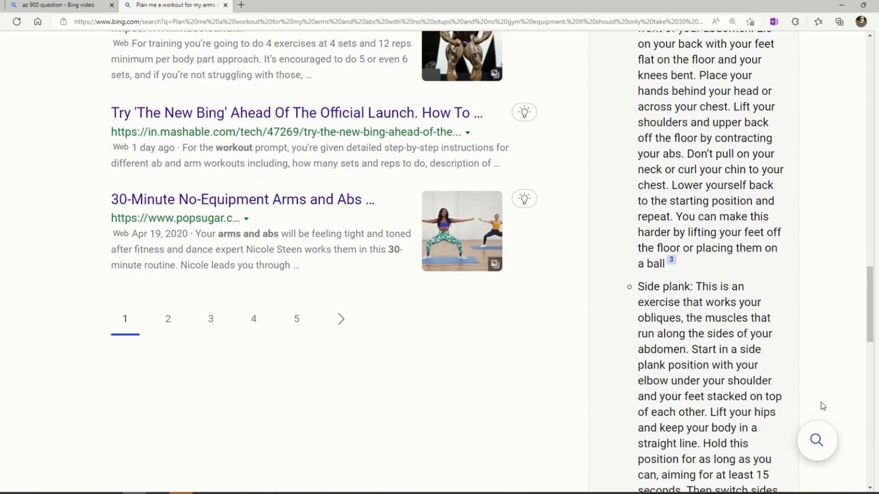
{"action": "scroll", "scroll_direction": "down", "scroll_amount": 3}
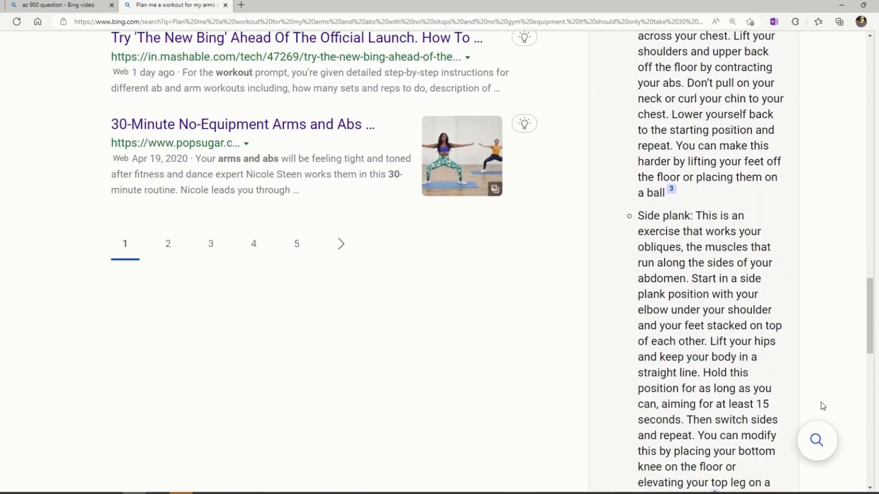
{"action": "scroll", "scroll_direction": "up", "scroll_amount": 3}
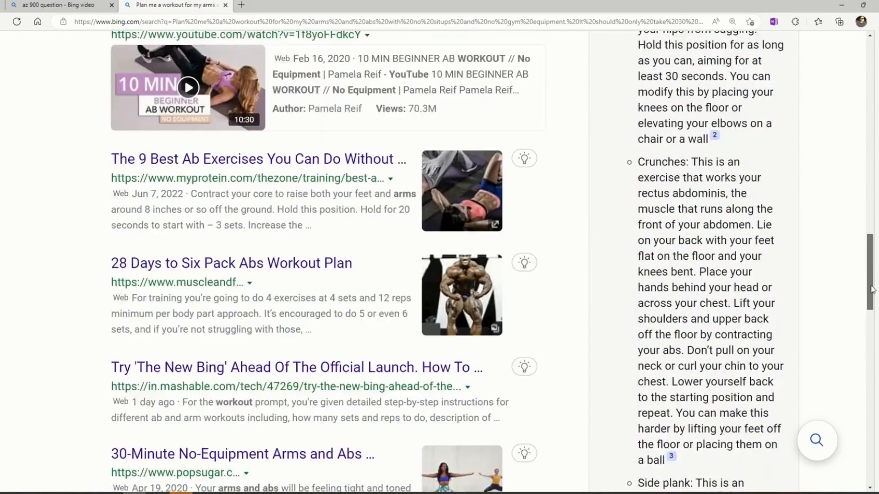
{"action": "scroll", "scroll_direction": "down", "scroll_amount": 3}
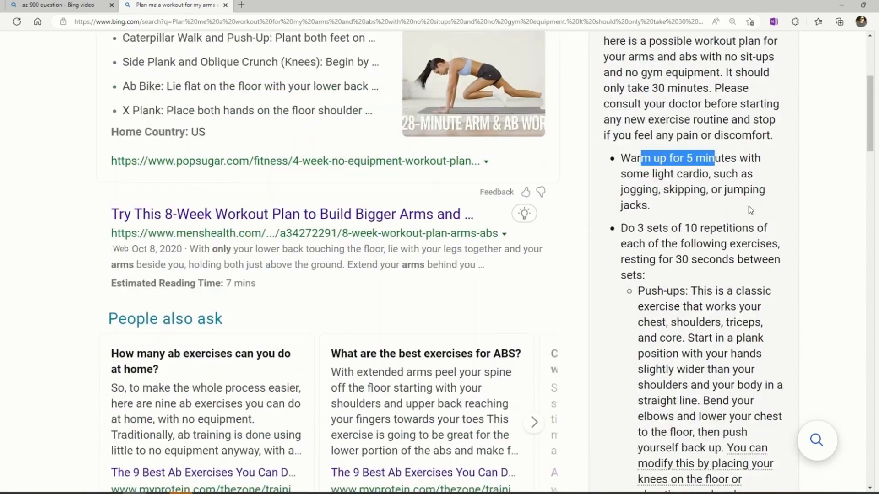
{"action": "scroll", "scroll_direction": "down", "scroll_amount": 3}
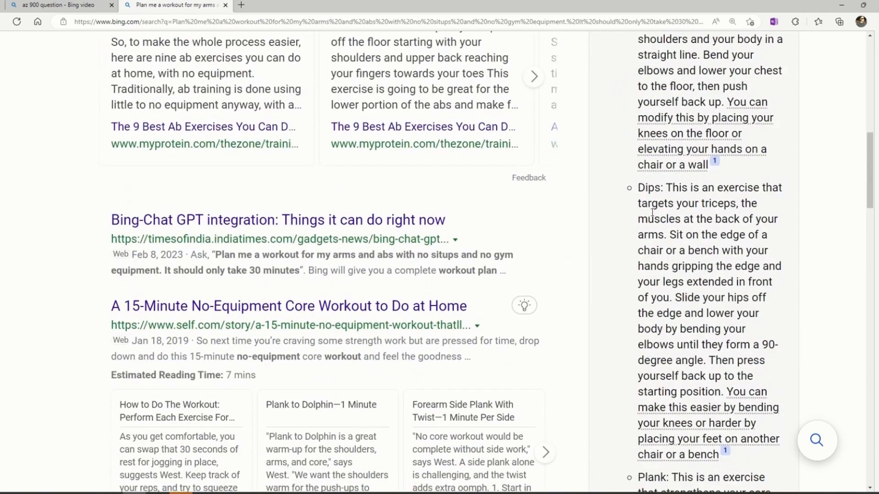
{"action": "scroll", "scroll_direction": "down", "scroll_amount": 3}
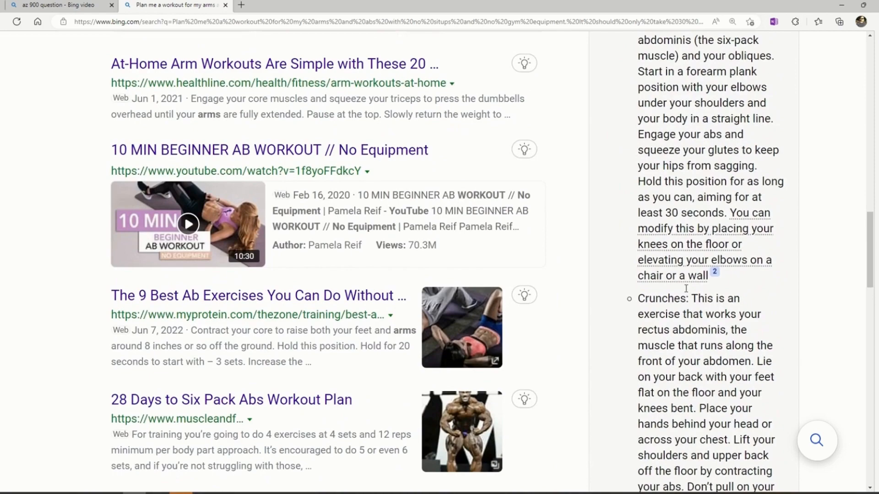
{"action": "scroll", "scroll_direction": "down", "scroll_amount": 3}
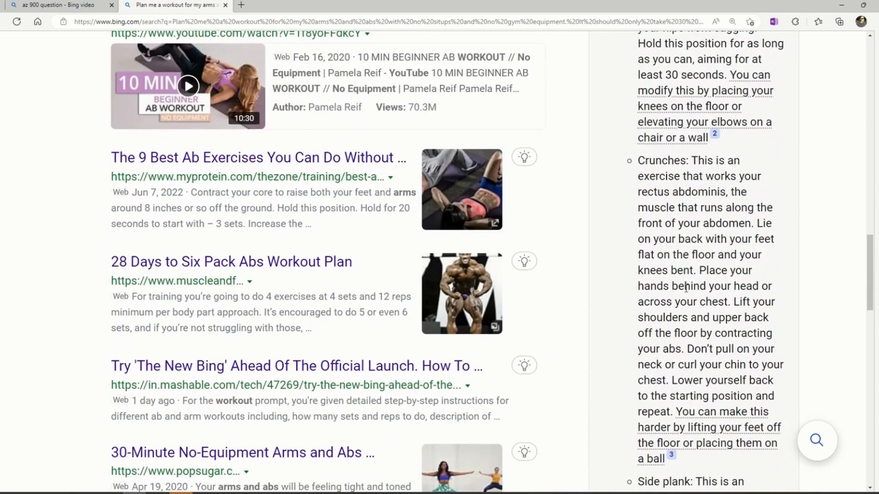
{"action": "scroll", "scroll_direction": "down", "scroll_amount": 3}
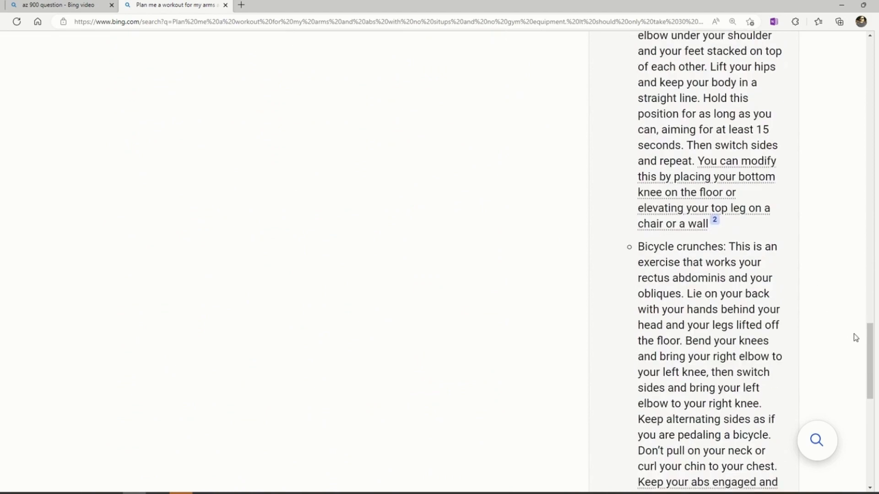
{"action": "scroll", "scroll_direction": "down", "scroll_amount": 3}
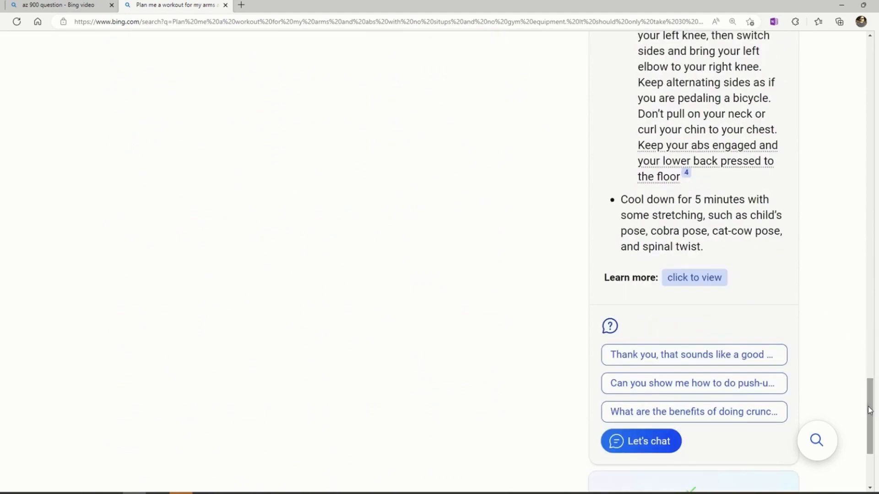
{"action": "left_click", "coordinate": [640, 442]}
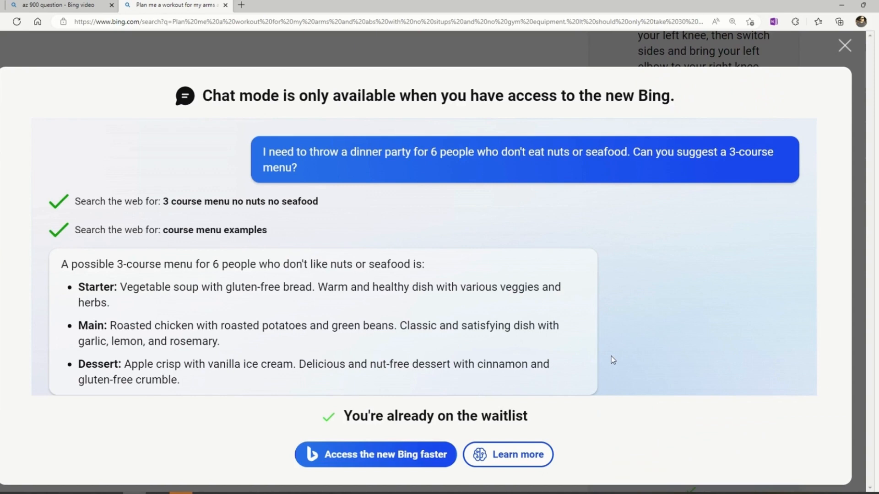
{"action": "mouse_move", "coordinate": [470, 163]}
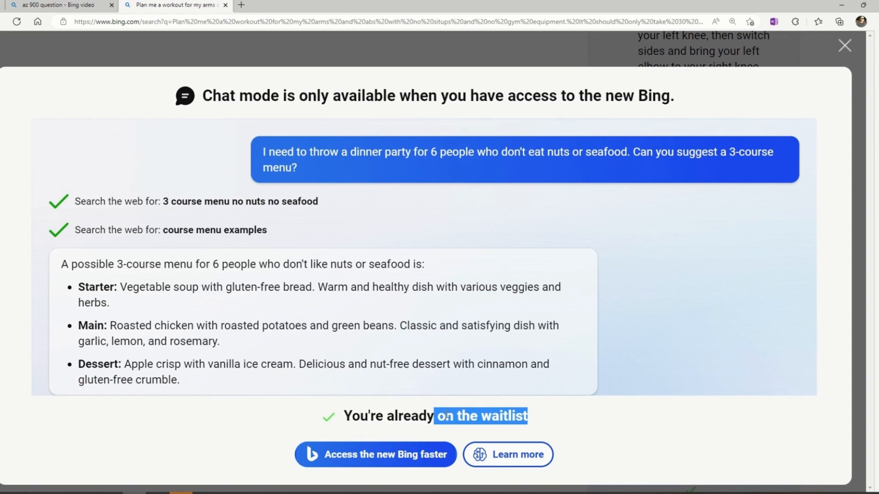
{"action": "mouse_move", "coordinate": [313, 378]}
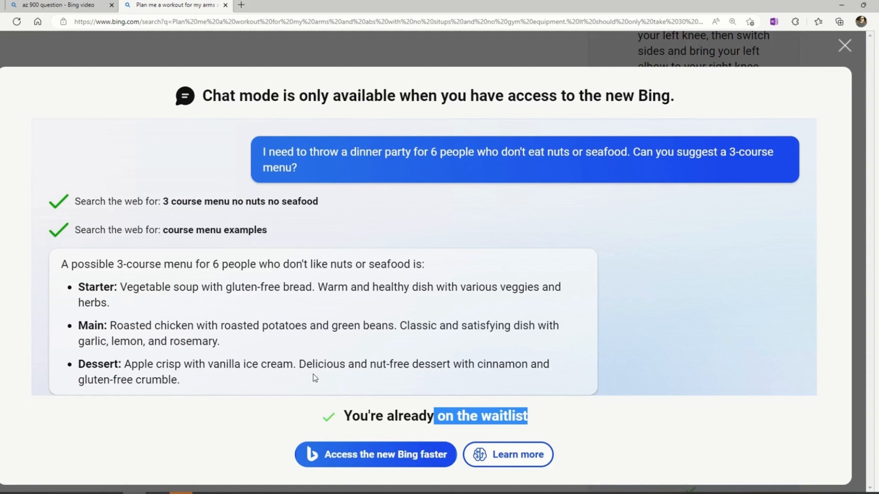
{"action": "mouse_move", "coordinate": [488, 325]}
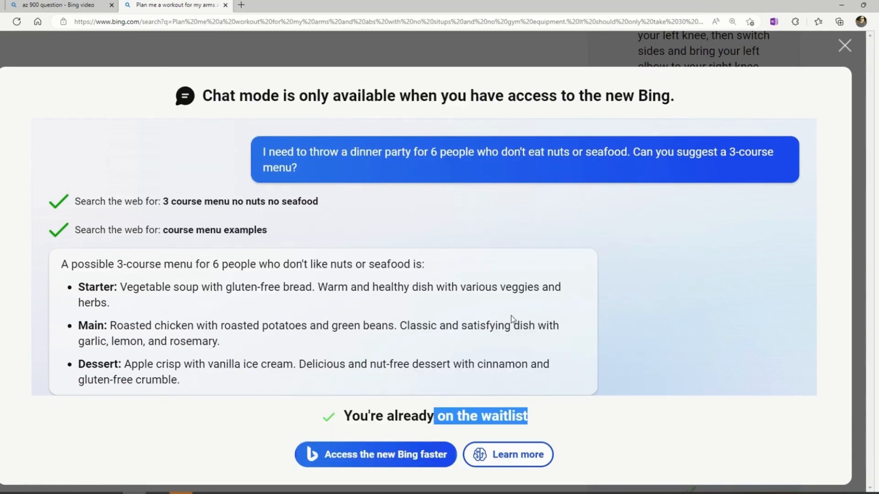
{"action": "mouse_move", "coordinate": [841, 94]}
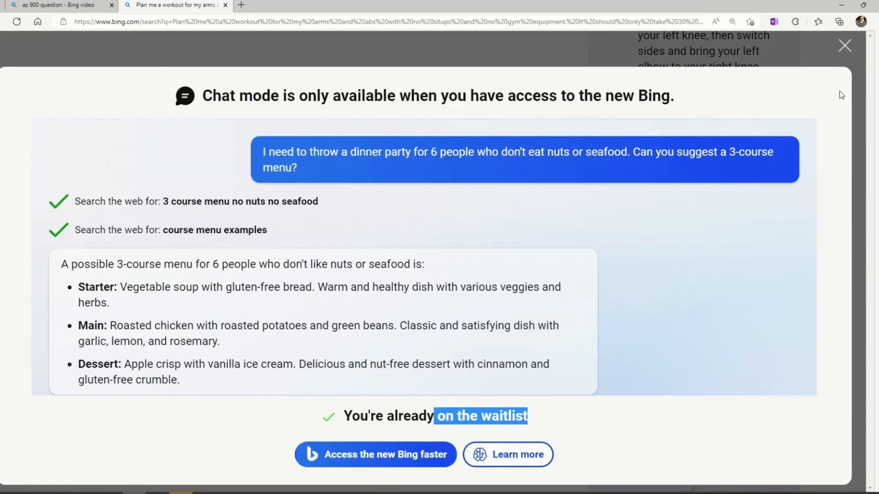
{"action": "left_click", "coordinate": [845, 46]}
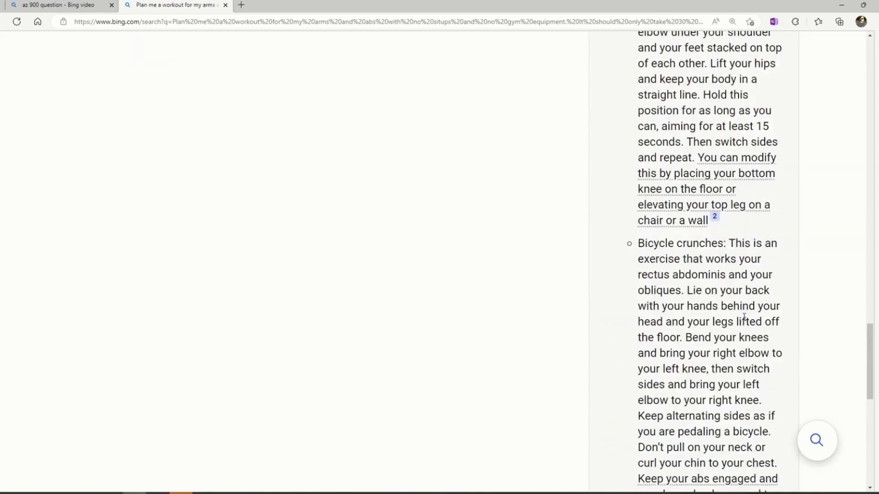
- Copy Bing's full workout plan answer from its More menu and launch Notepad
{"action": "scroll", "scroll_direction": "up", "scroll_amount": 3}
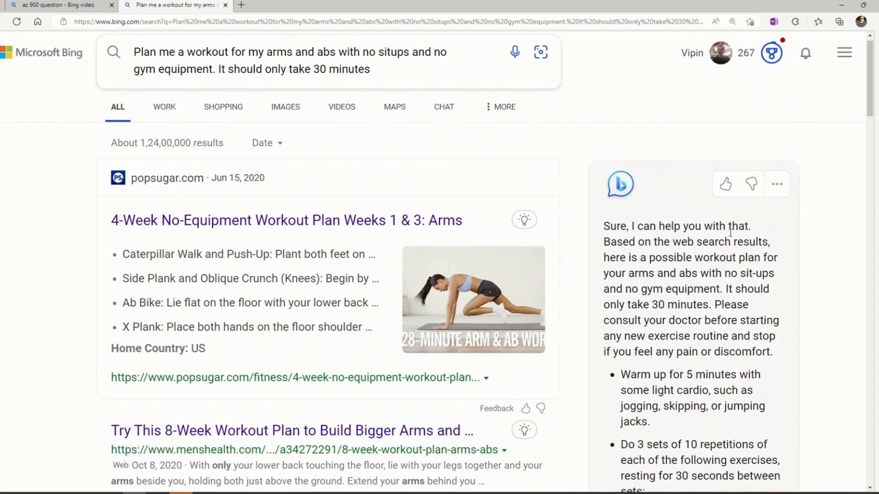
{"action": "mouse_move", "coordinate": [725, 184]}
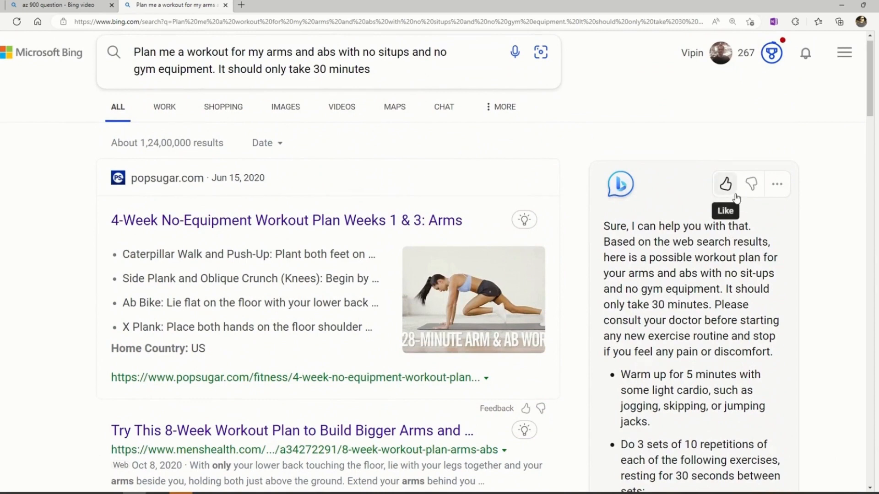
{"action": "mouse_move", "coordinate": [751, 184]}
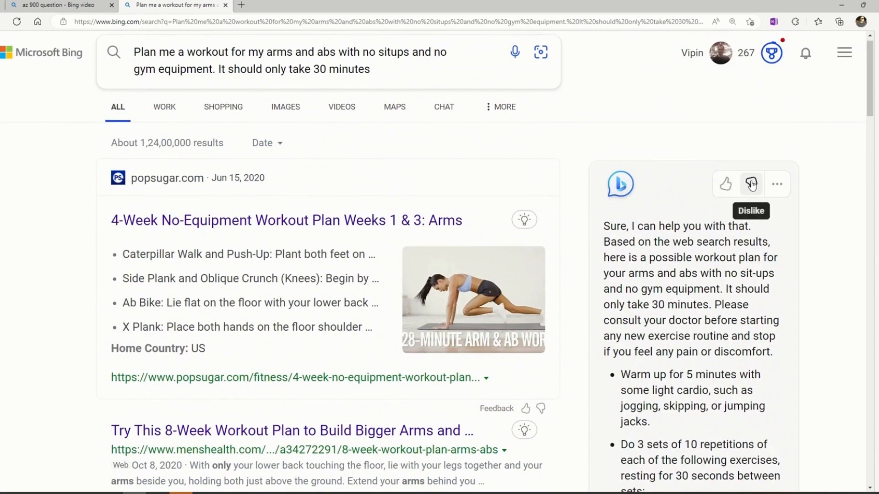
{"action": "mouse_move", "coordinate": [777, 184]}
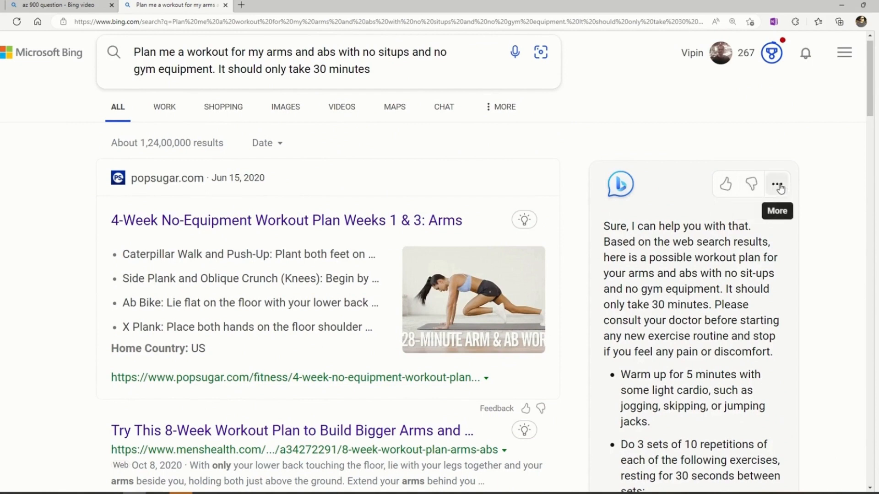
{"action": "left_click", "coordinate": [776, 185]}
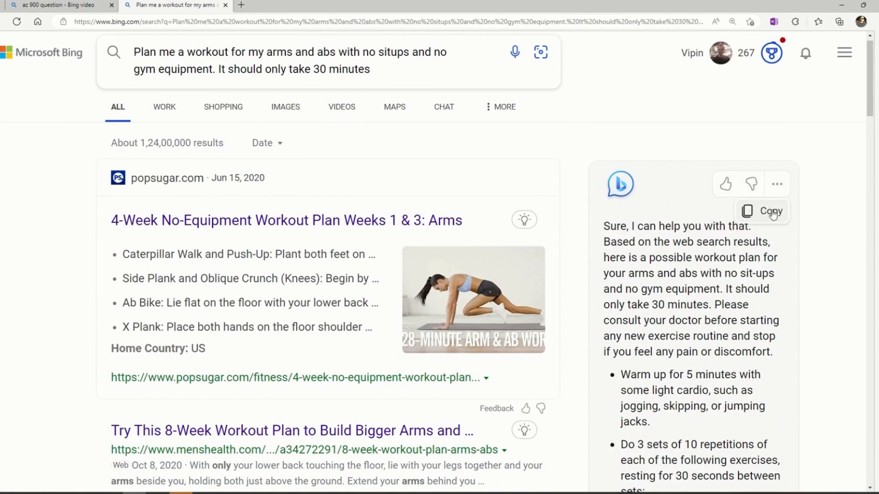
{"action": "left_click", "coordinate": [770, 210]}
{"action": "type", "text": "notepad"}
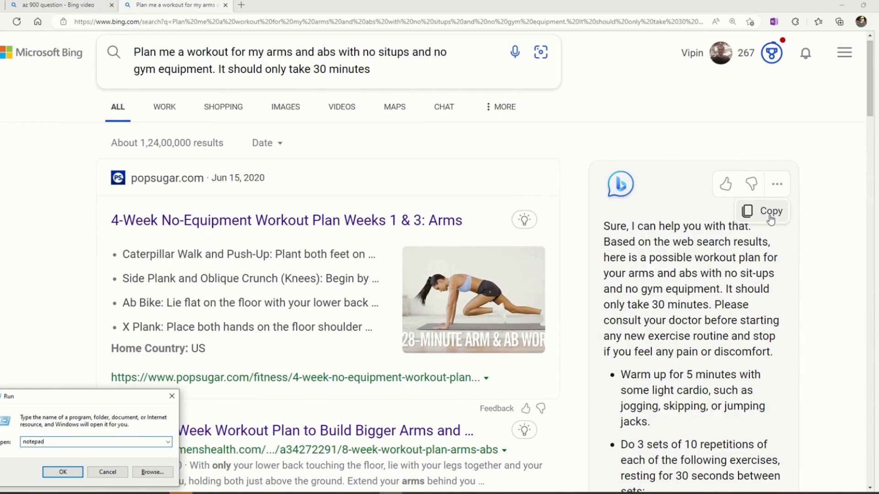
{"action": "left_click", "coordinate": [62, 472]}
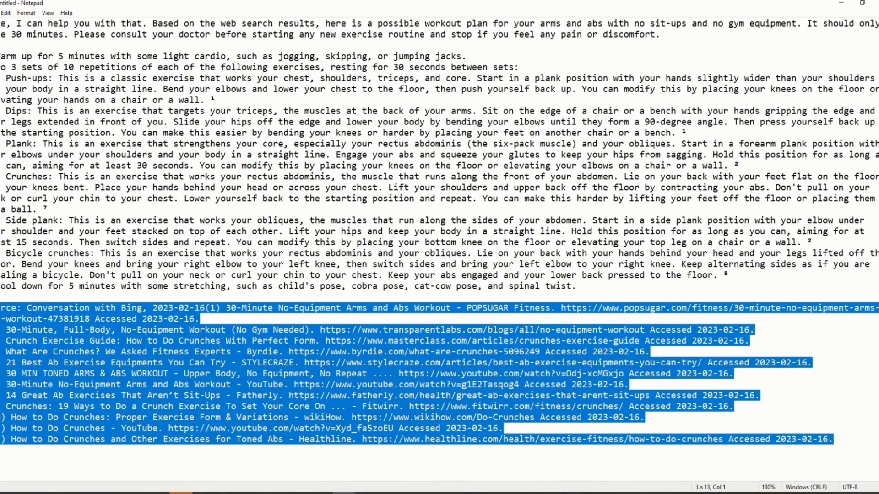
- Bring the browser showing Bing's workout plan answer back to the front
{"action": "left_click", "coordinate": [229, 341]}
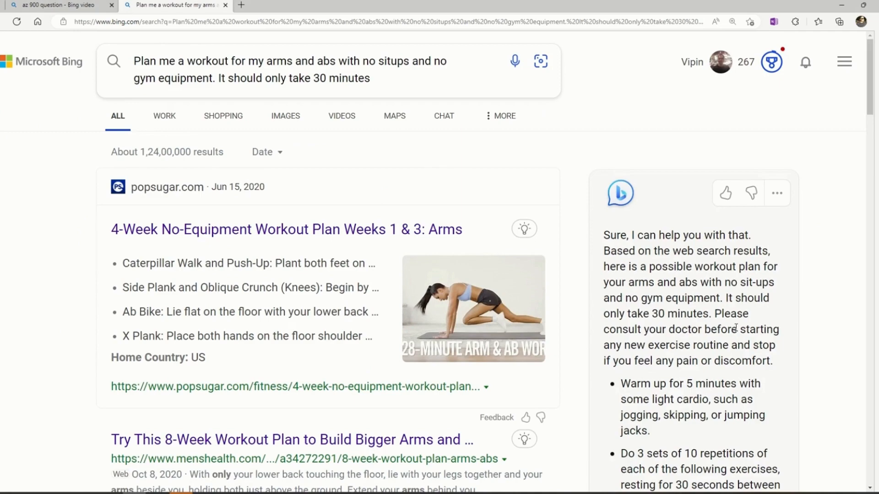
- Open the POPSUGAR arms and abs article cited in footnote 1 of the answer
{"action": "scroll", "scroll_direction": "down", "scroll_amount": 3}
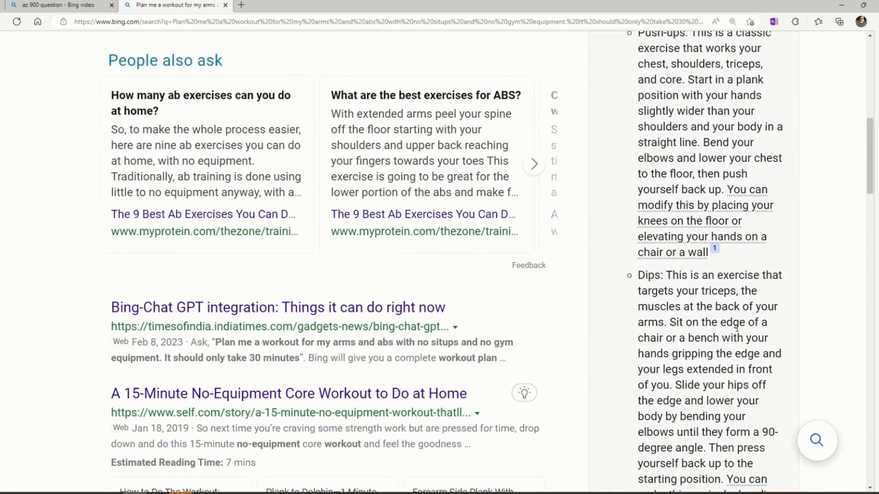
{"action": "mouse_move", "coordinate": [751, 267]}
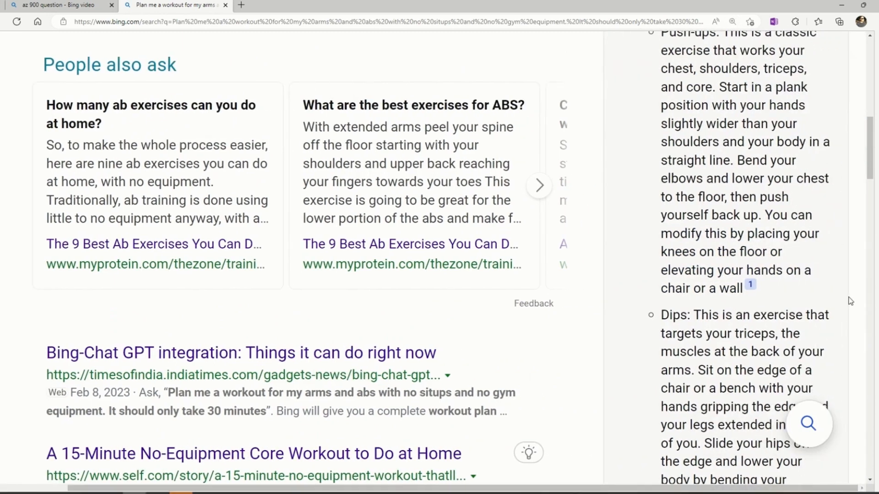
{"action": "mouse_move", "coordinate": [750, 284]}
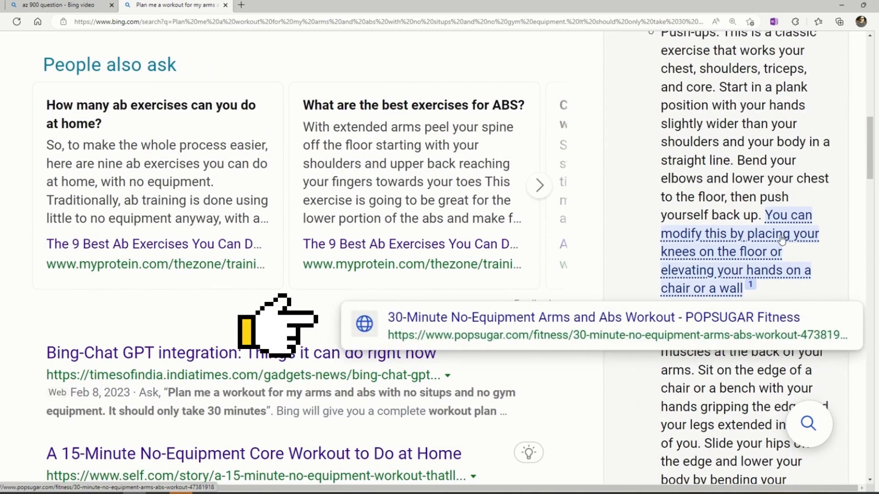
{"action": "mouse_move", "coordinate": [253, 336]}
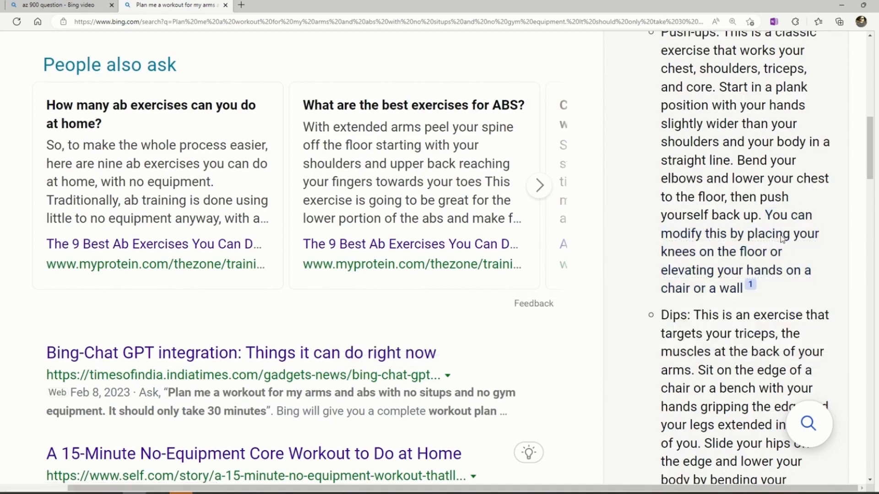
{"action": "left_click", "coordinate": [252, 454]}
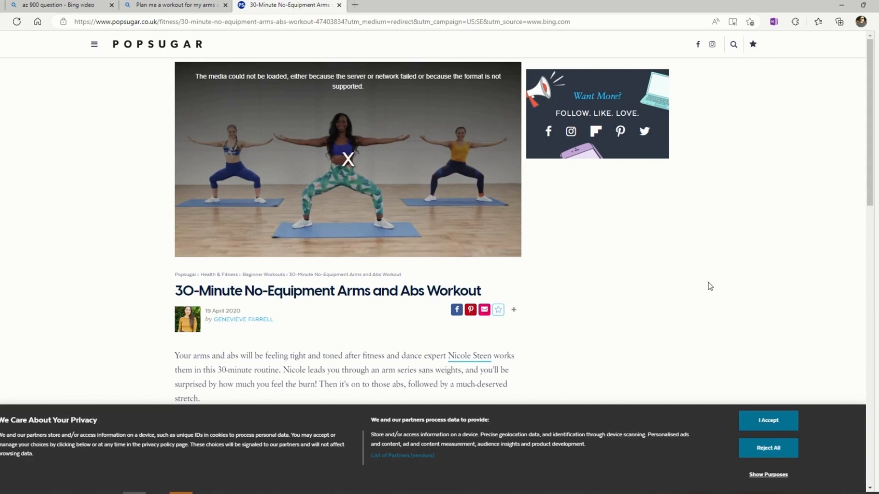
{"action": "mouse_move", "coordinate": [691, 254]}
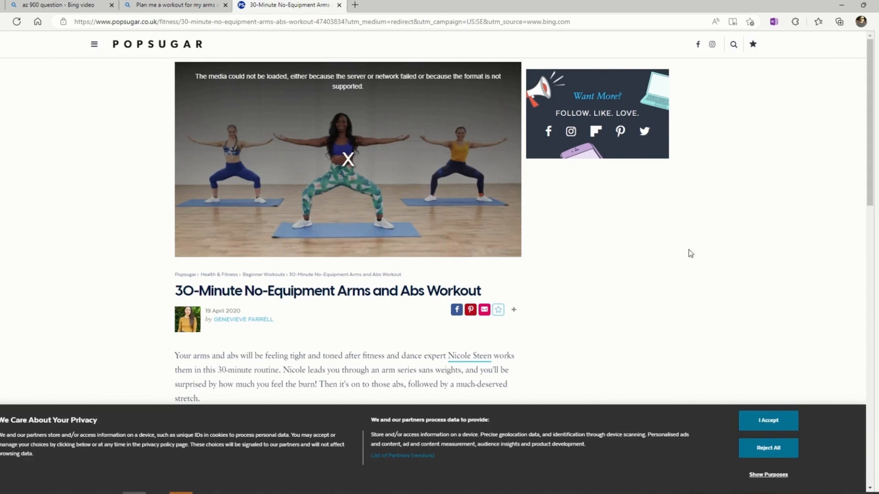
{"action": "mouse_move", "coordinate": [681, 250]}
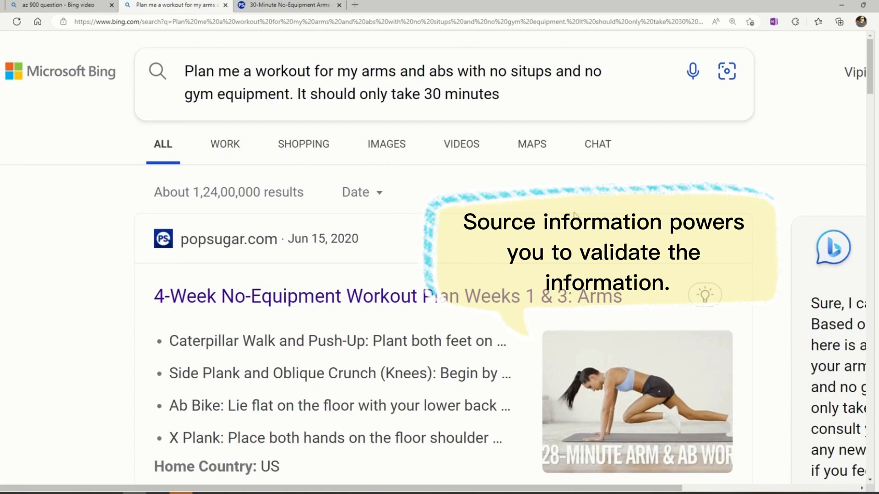
- Switch back to the Bing tab with the workout plan answer
{"action": "left_click", "coordinate": [732, 21]}
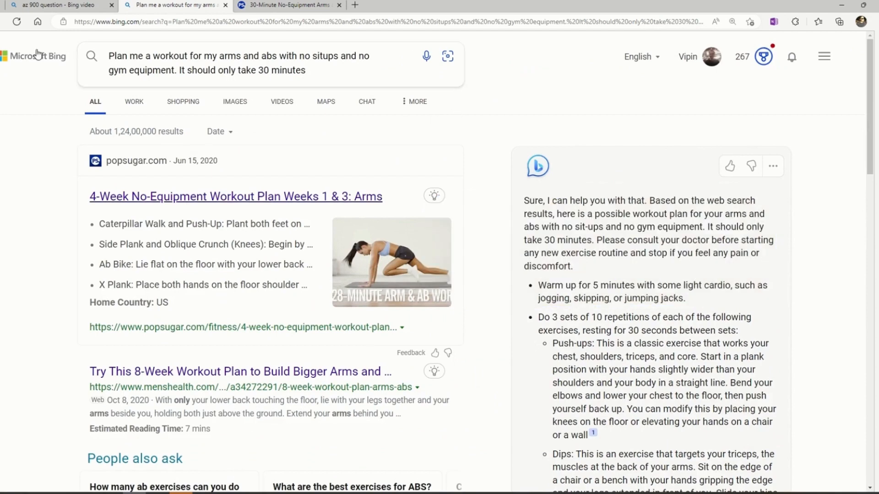
- Open the 'Introducing the new Bing' page and try its Fibonacci Python code example
{"action": "left_click", "coordinate": [289, 5]}
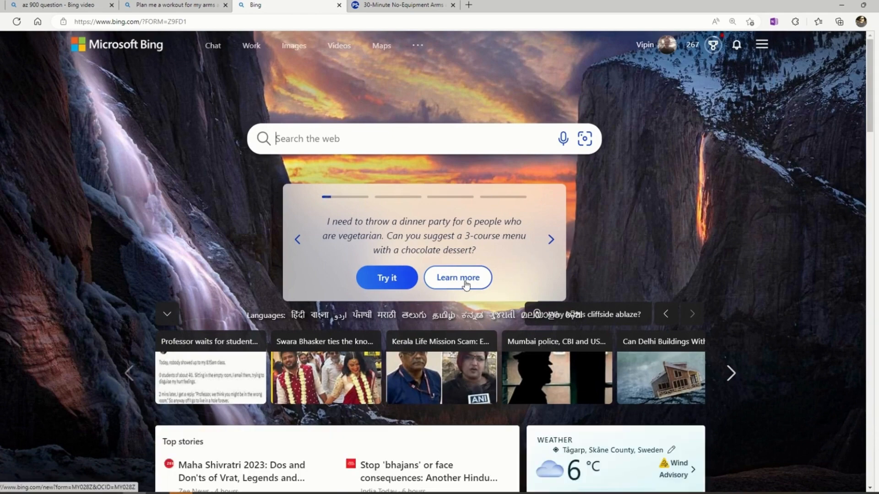
{"action": "left_click", "coordinate": [457, 278]}
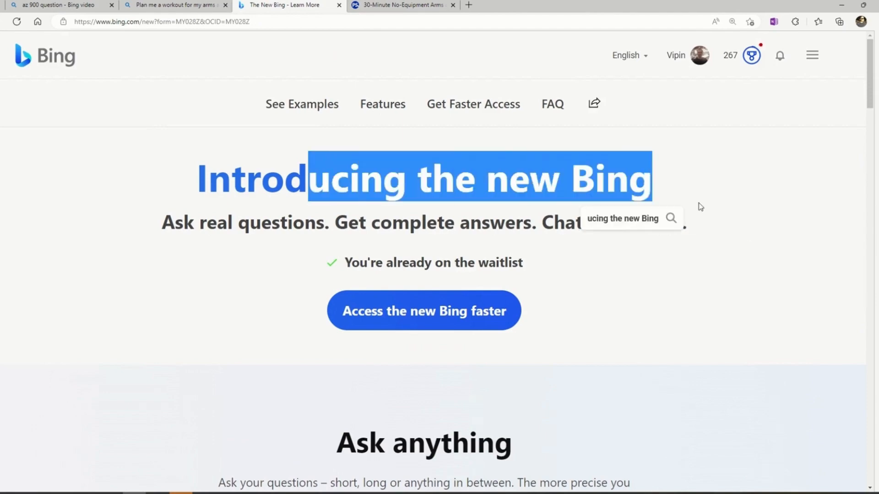
{"action": "scroll", "scroll_direction": "down", "scroll_amount": 3}
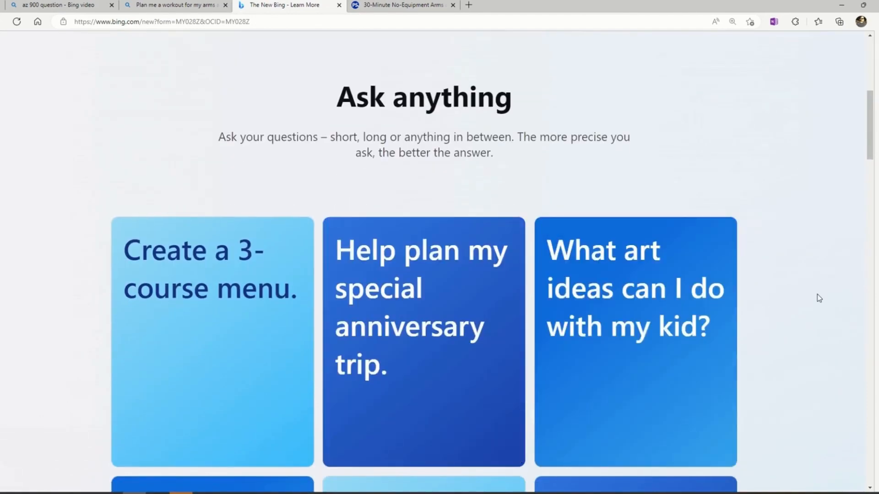
{"action": "scroll", "scroll_direction": "down", "scroll_amount": 3}
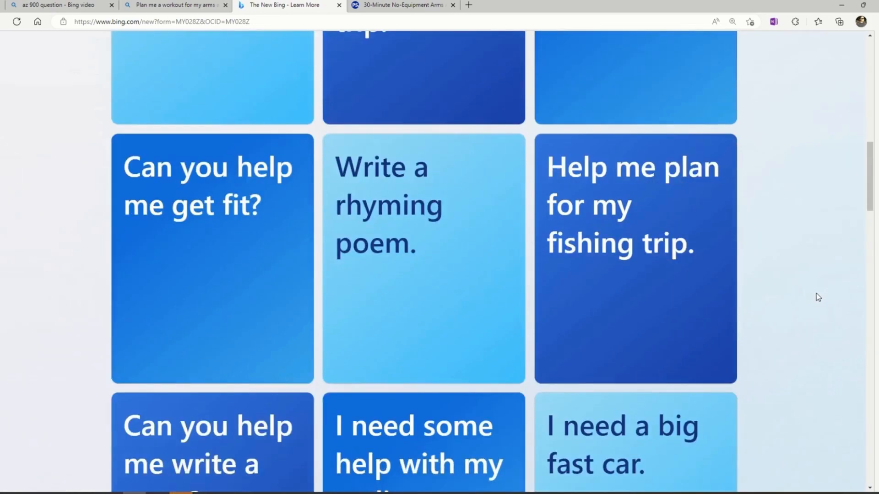
{"action": "scroll", "scroll_direction": "down", "scroll_amount": 3}
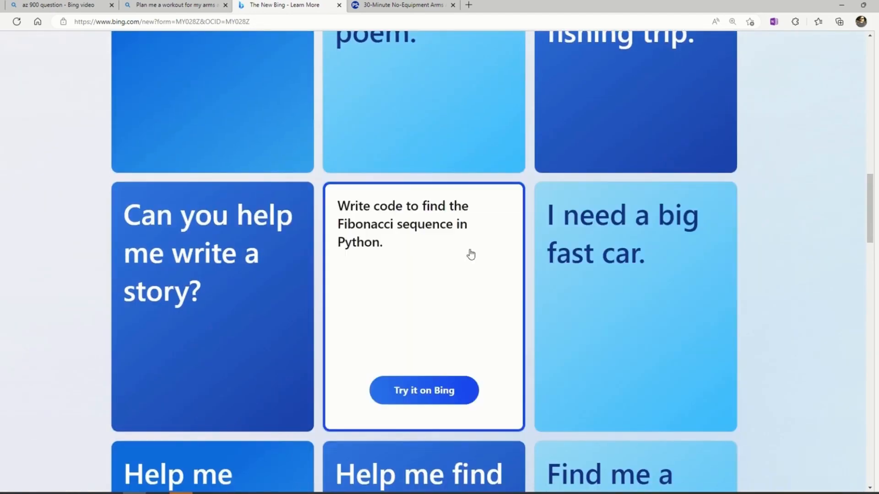
{"action": "left_click", "coordinate": [423, 390]}
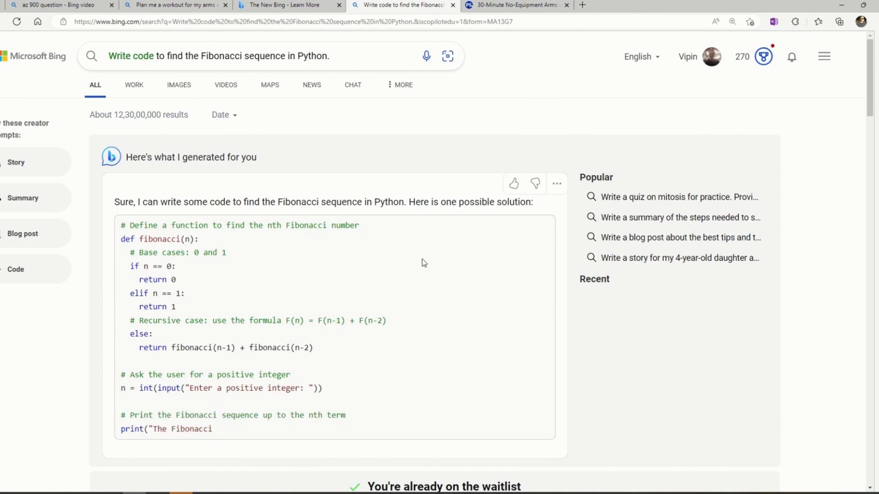
- Review the generated Fibonacci Python code and run the knock-knock joke prompt
{"action": "scroll", "scroll_direction": "down", "scroll_amount": 3}
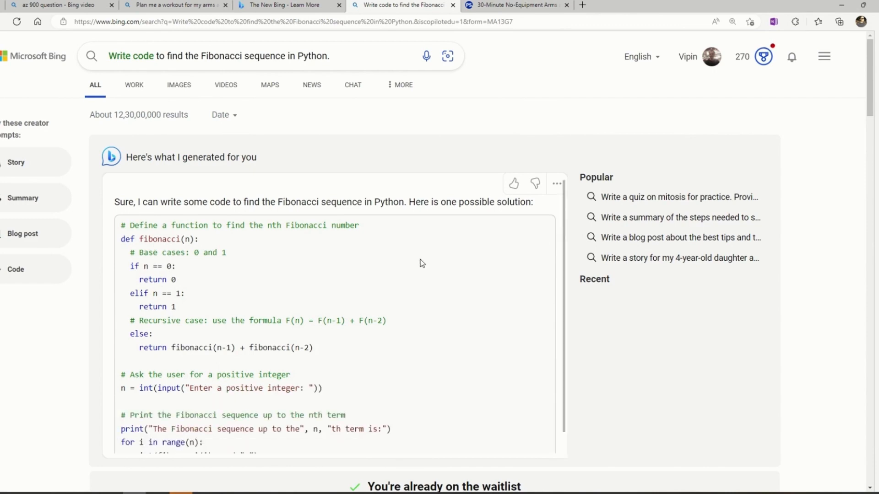
{"action": "mouse_move", "coordinate": [395, 216]}
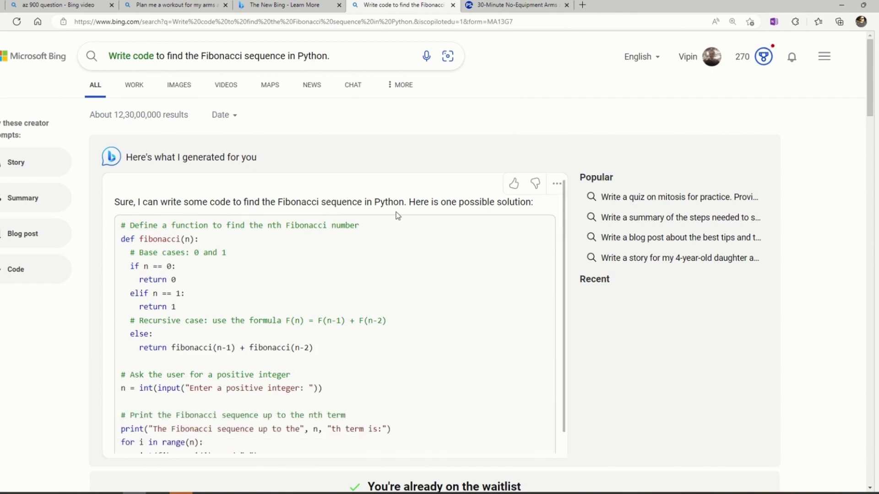
{"action": "mouse_move", "coordinate": [409, 244]}
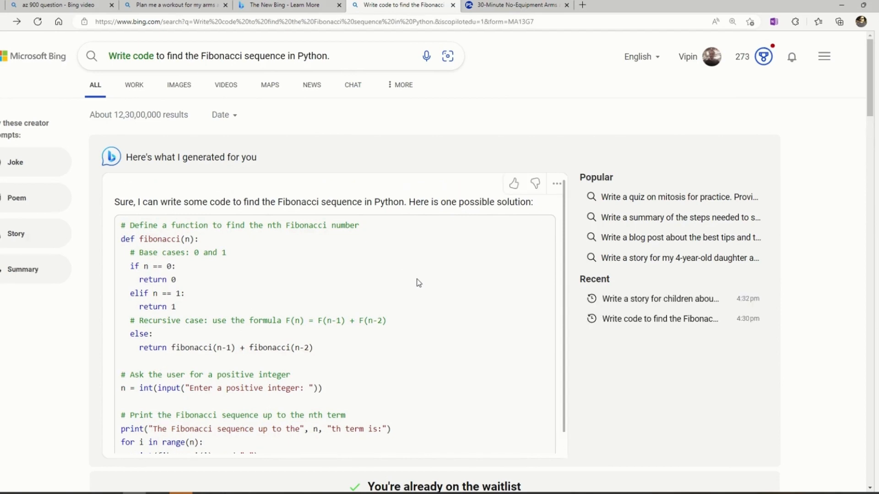
{"action": "mouse_move", "coordinate": [259, 274]}
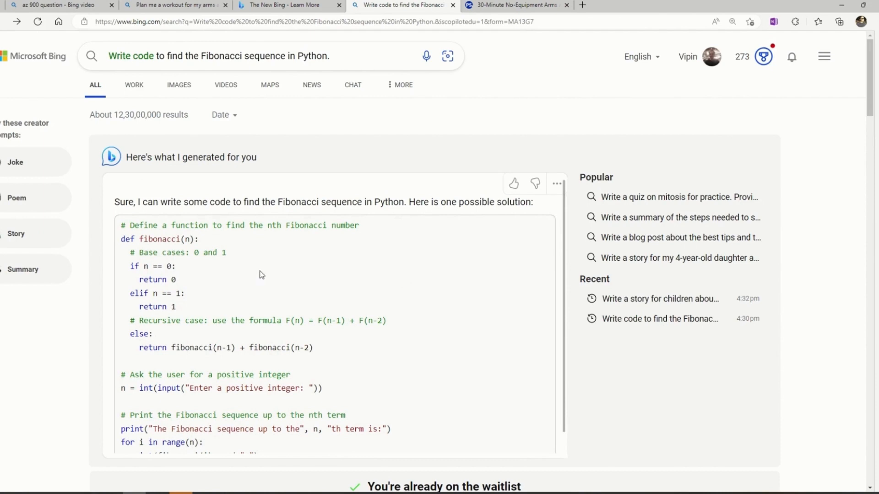
{"action": "left_click", "coordinate": [401, 5]}
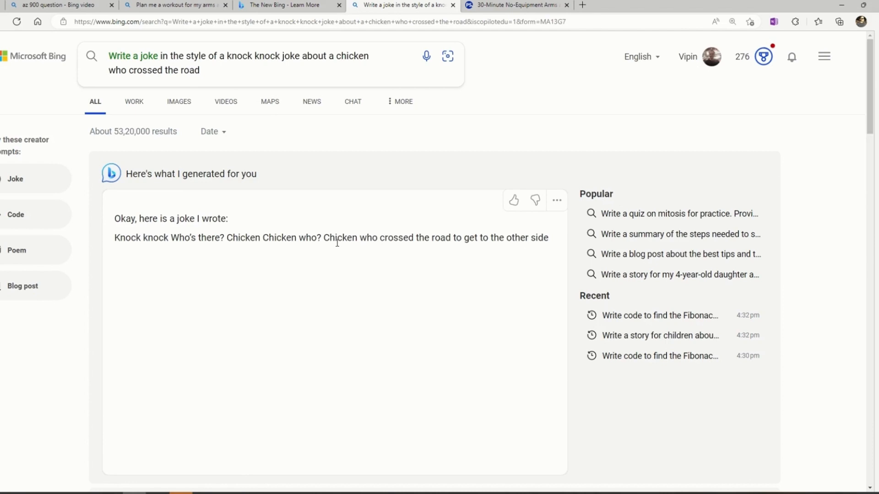
{"action": "mouse_move", "coordinate": [25, 250]}
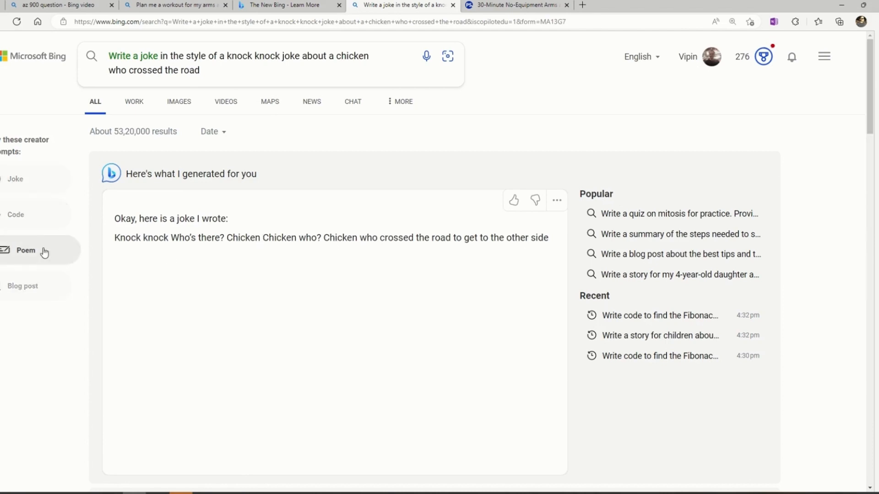
- Generate a sonnet, then a children's story about a circus dog, and read through it
{"action": "left_click", "coordinate": [26, 250]}
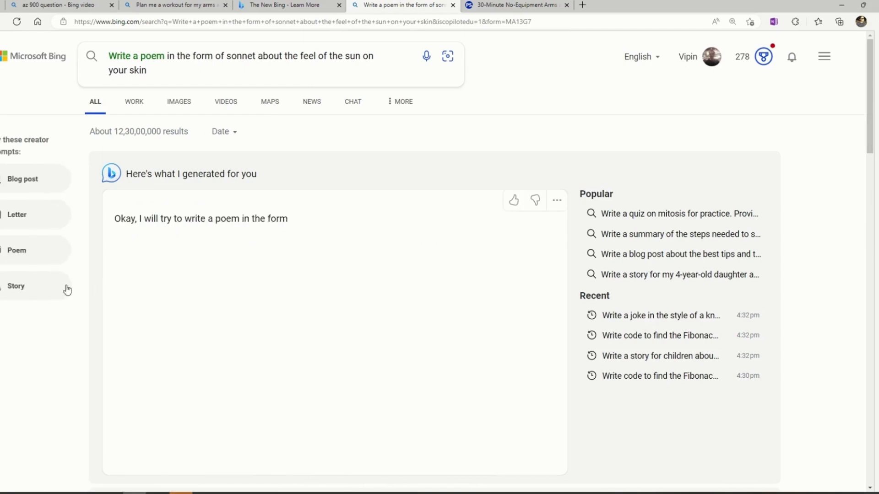
{"action": "left_click", "coordinate": [660, 355]}
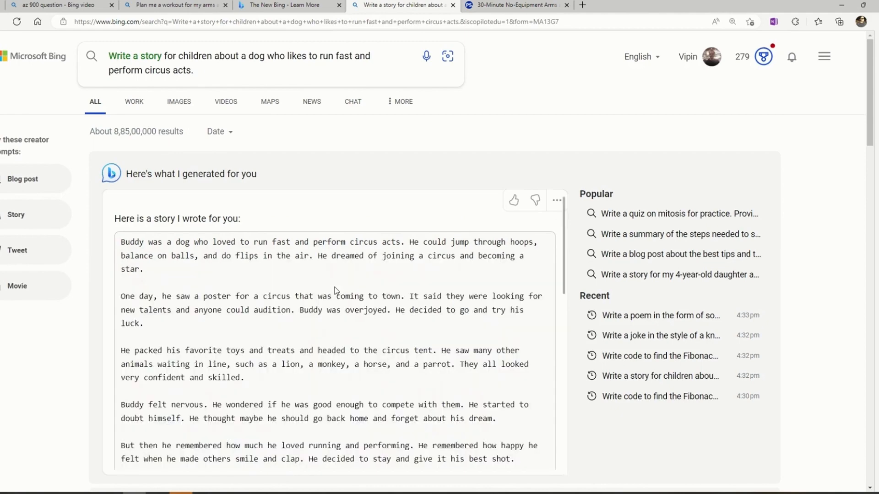
{"action": "scroll", "scroll_direction": "down", "scroll_amount": 3}
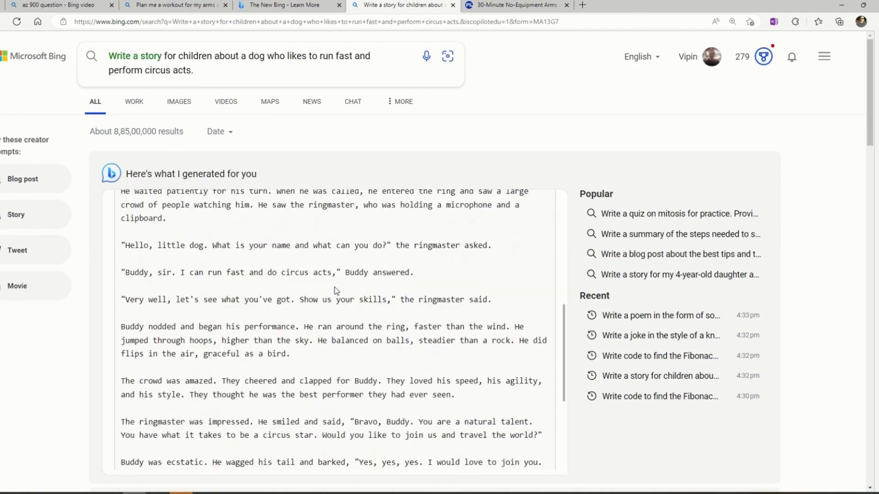
{"action": "scroll", "scroll_direction": "down", "scroll_amount": 3}
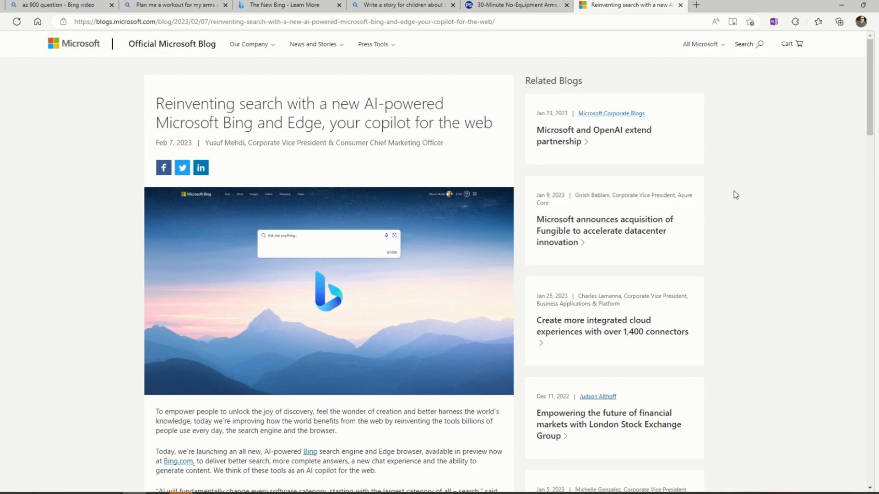
{"action": "mouse_move", "coordinate": [430, 142]}
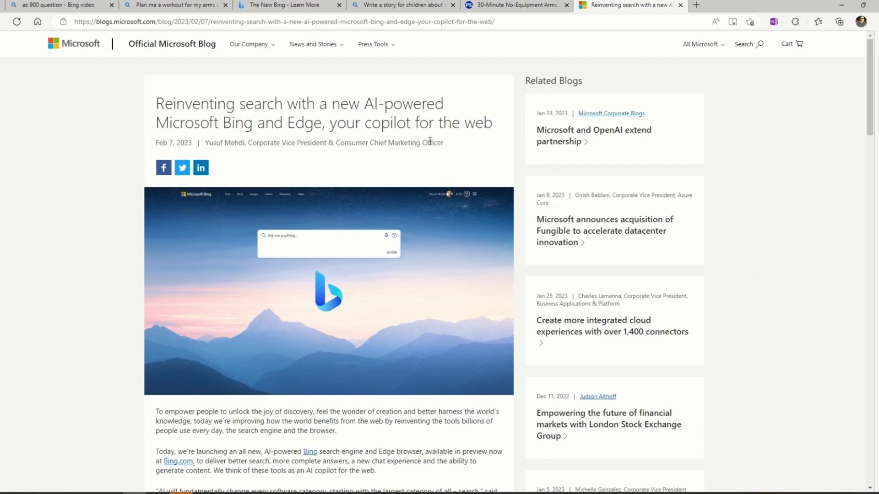
{"action": "mouse_move", "coordinate": [312, 44]}
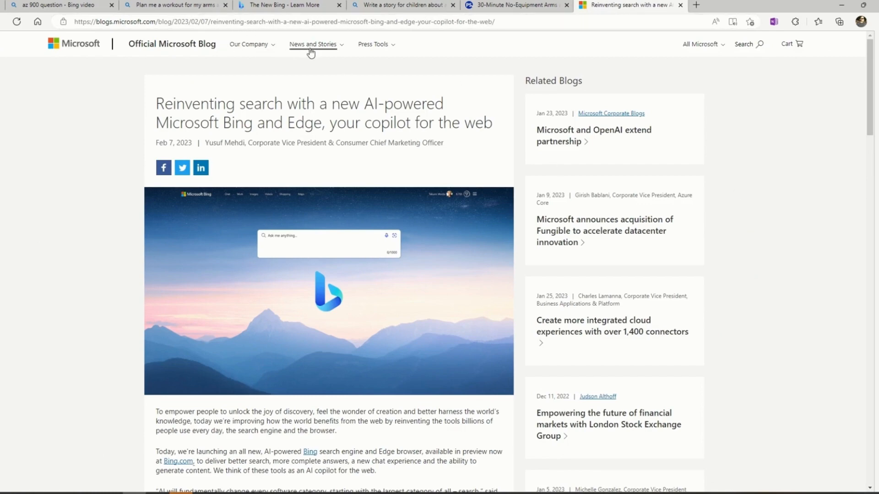
{"action": "mouse_move", "coordinate": [347, 54]}
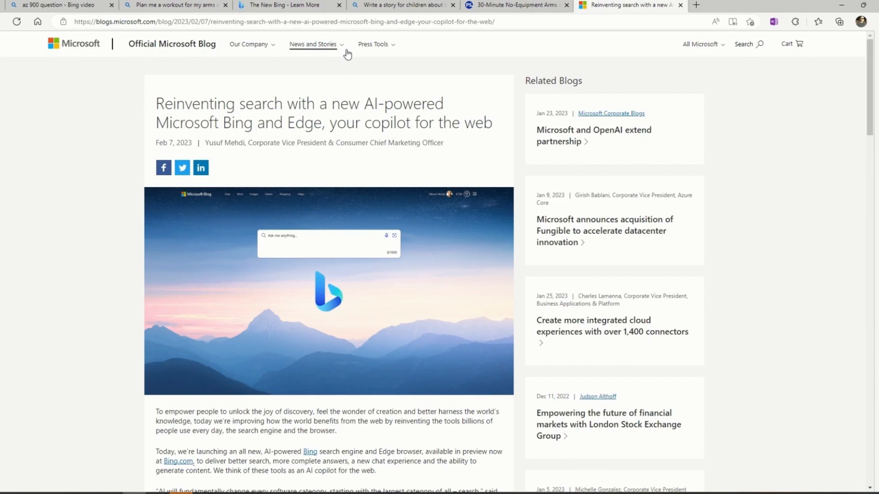
{"action": "mouse_move", "coordinate": [738, 174]}
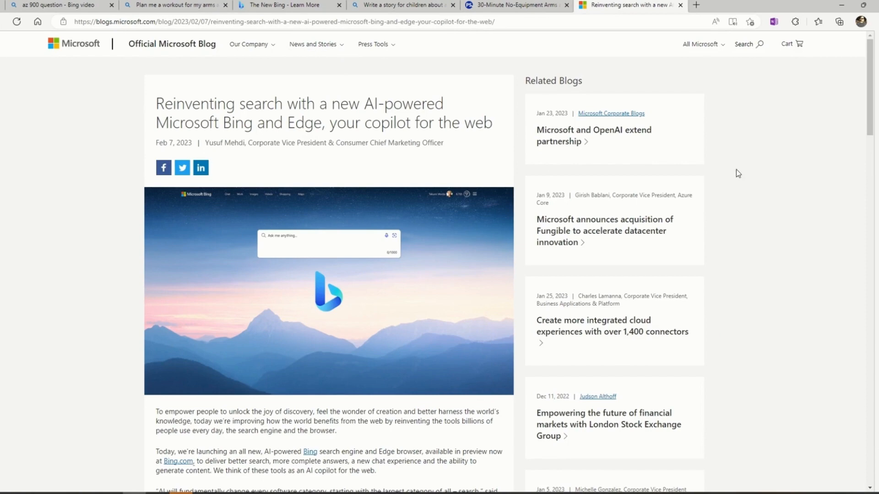
- Highlight 'and Edge' in the blog headline and scroll to the closing related links and tags
{"action": "double_click", "coordinate": [274, 122]}
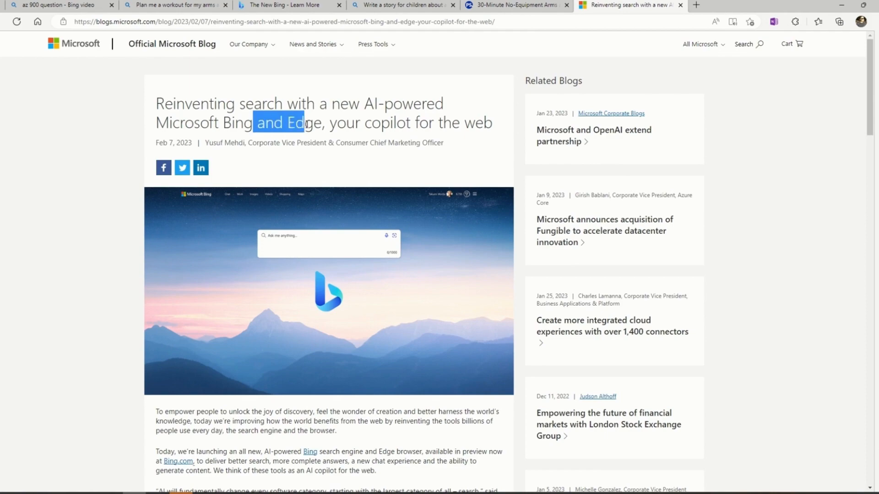
{"action": "scroll", "scroll_direction": "down", "scroll_amount": 3}
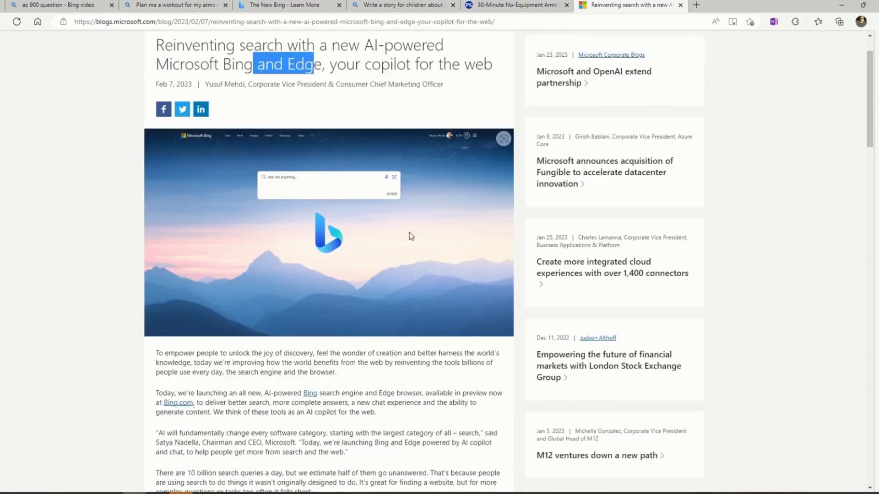
{"action": "scroll", "scroll_direction": "down", "scroll_amount": 3}
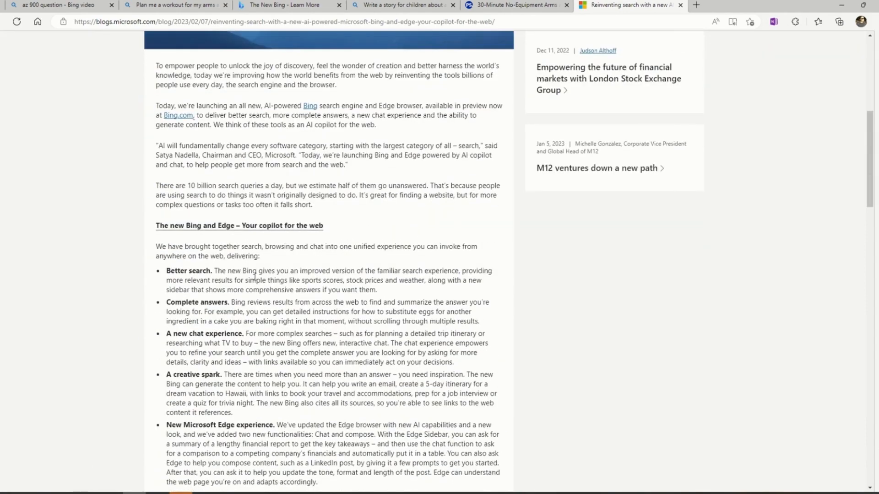
{"action": "scroll", "scroll_direction": "down", "scroll_amount": 3}
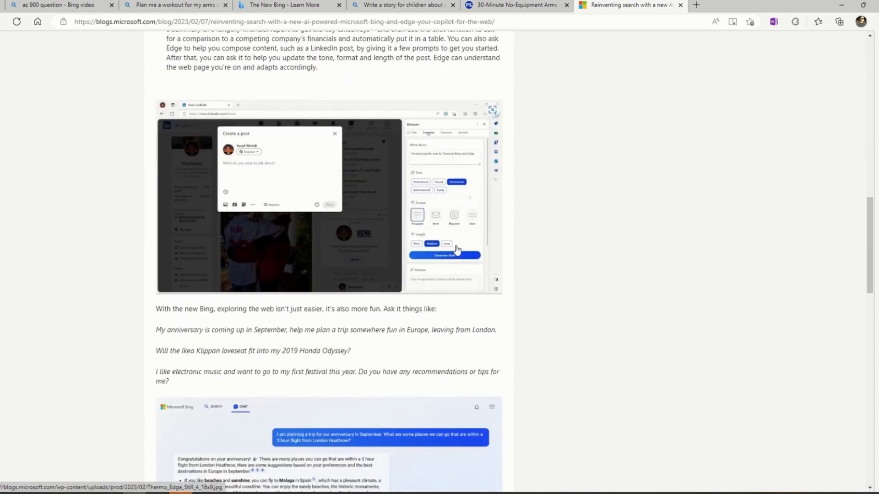
{"action": "scroll", "scroll_direction": "down", "scroll_amount": 3}
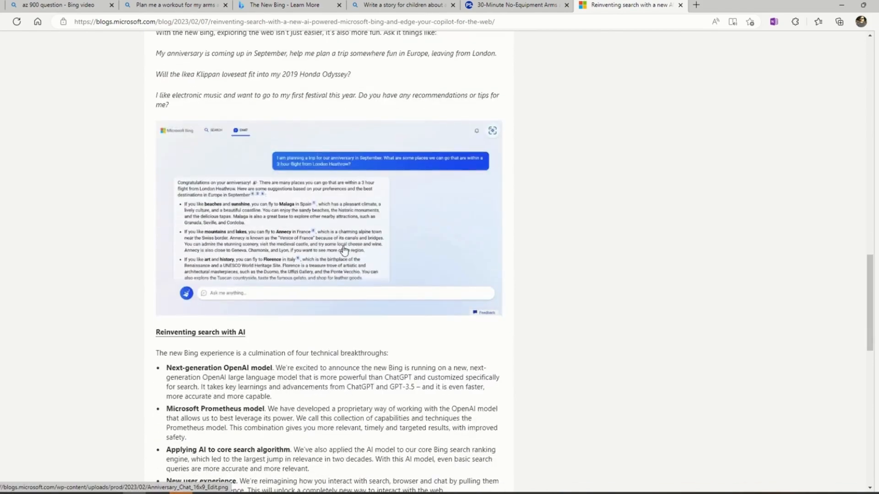
{"action": "scroll", "scroll_direction": "down", "scroll_amount": 3}
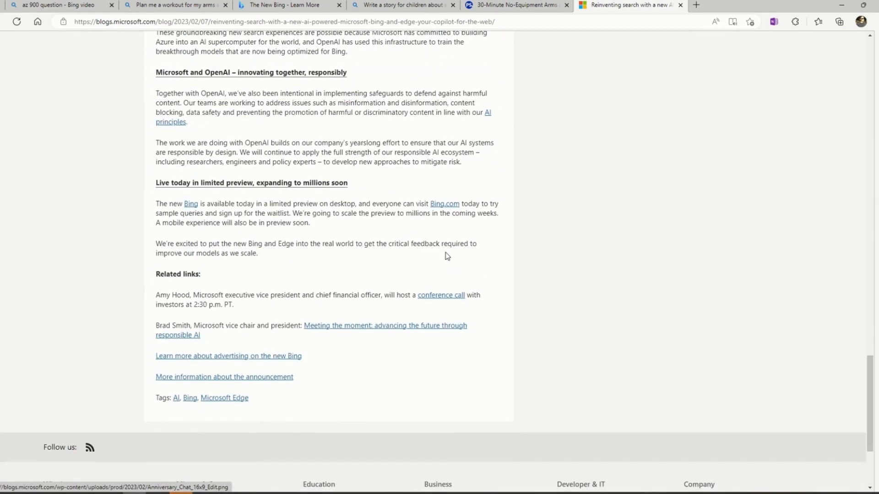